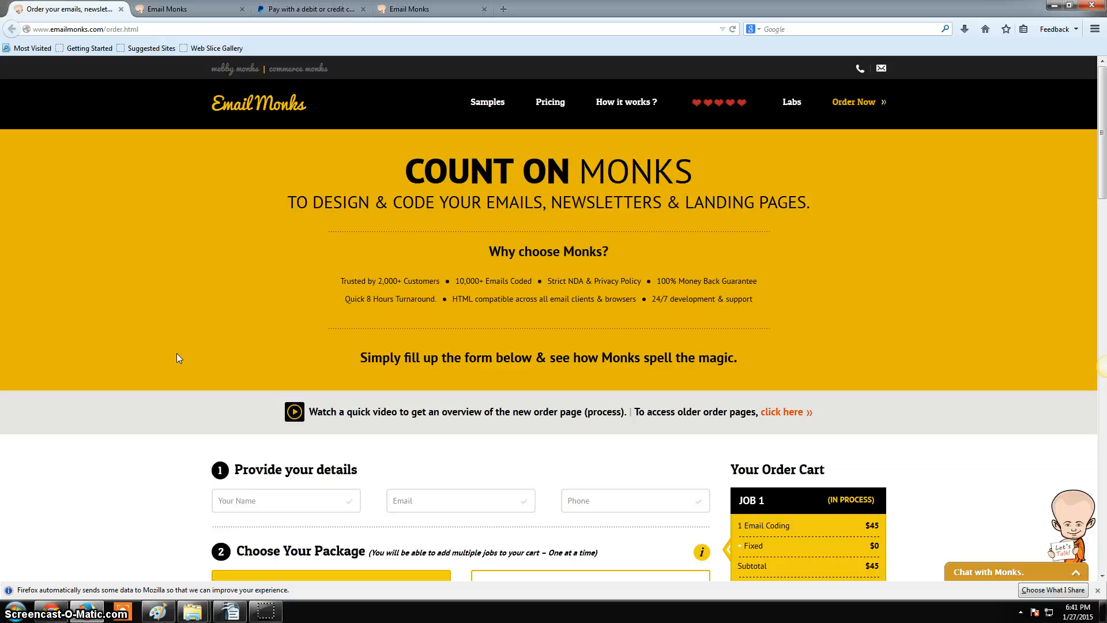
scroll("down", 3)
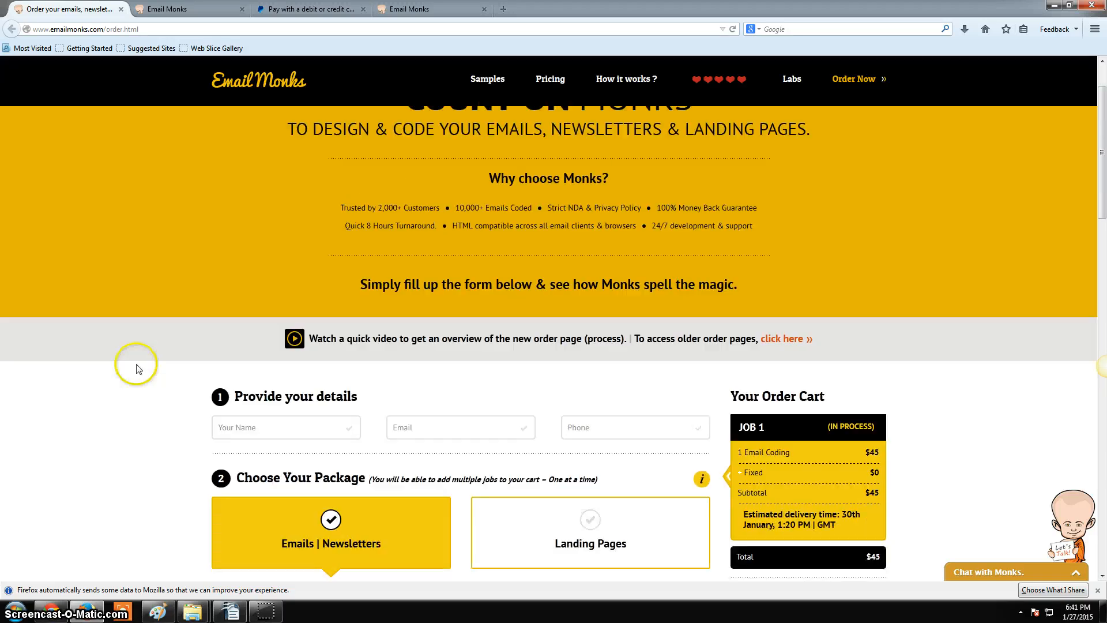
scroll("down", 3)
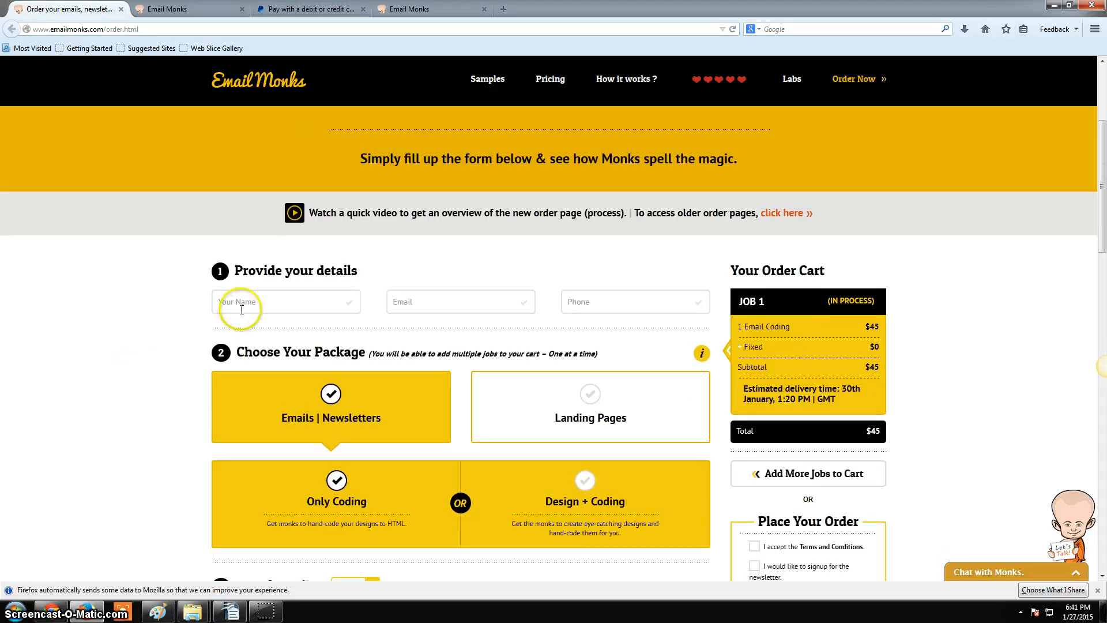
type("R")
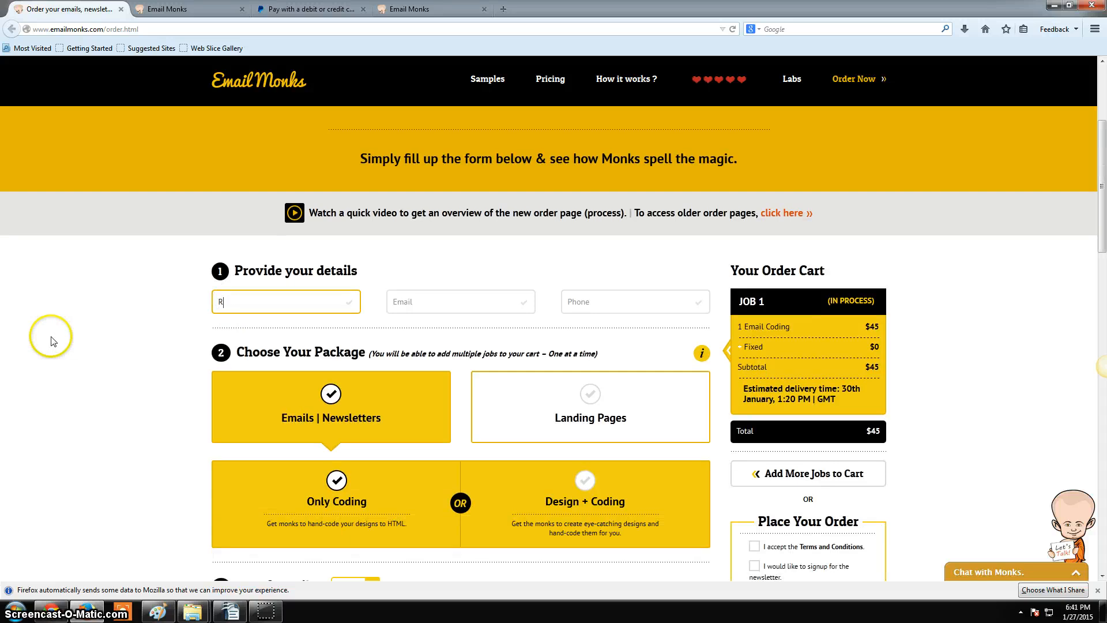
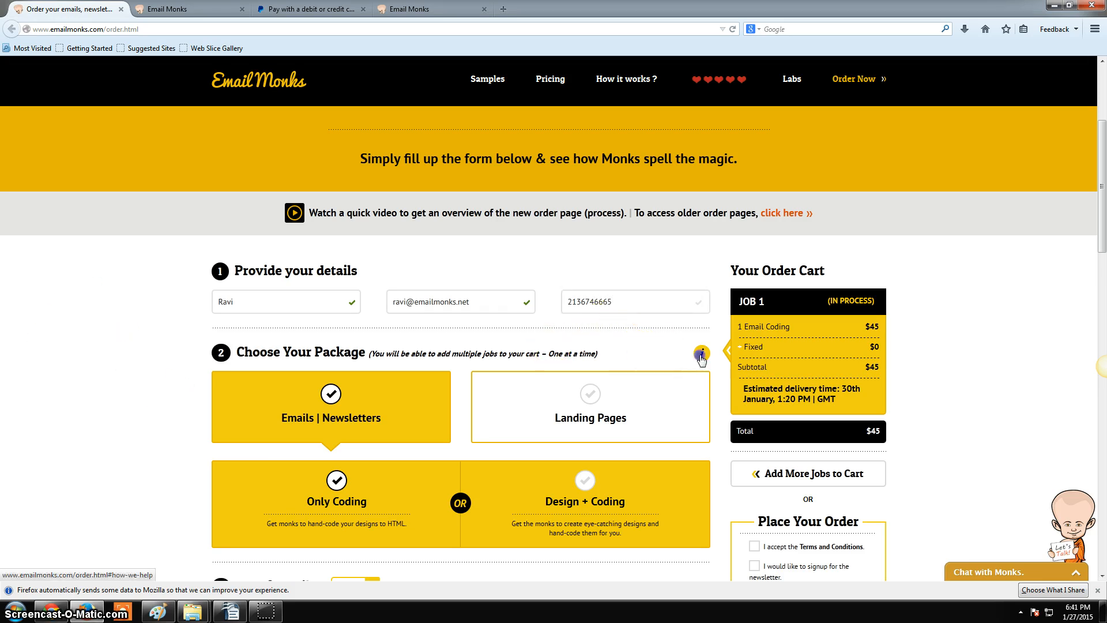
left_click(701, 352)
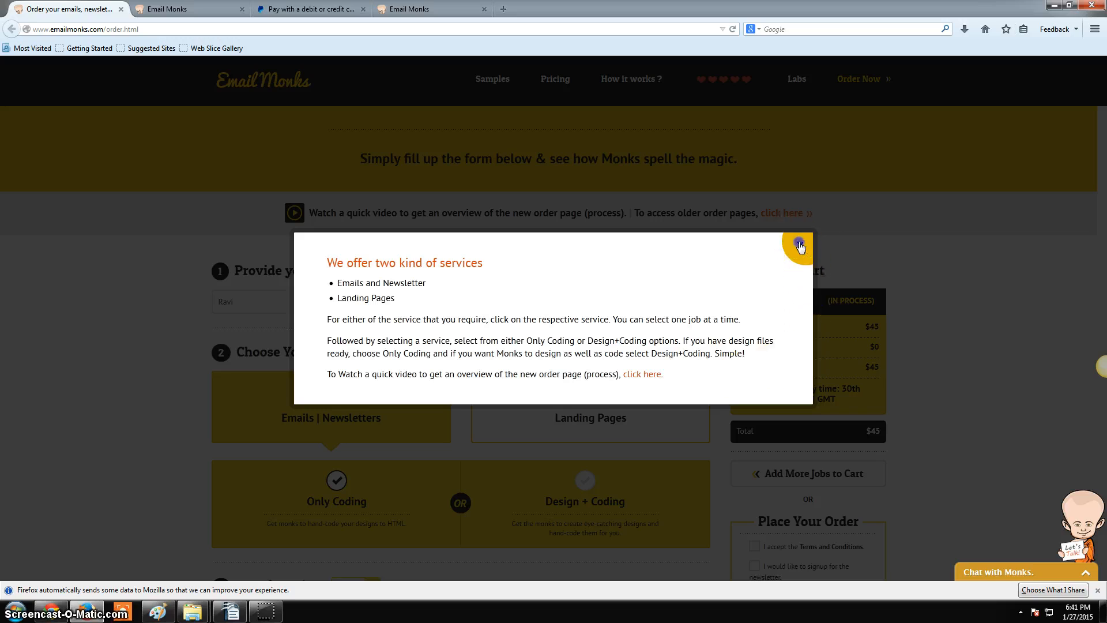
left_click(798, 245)
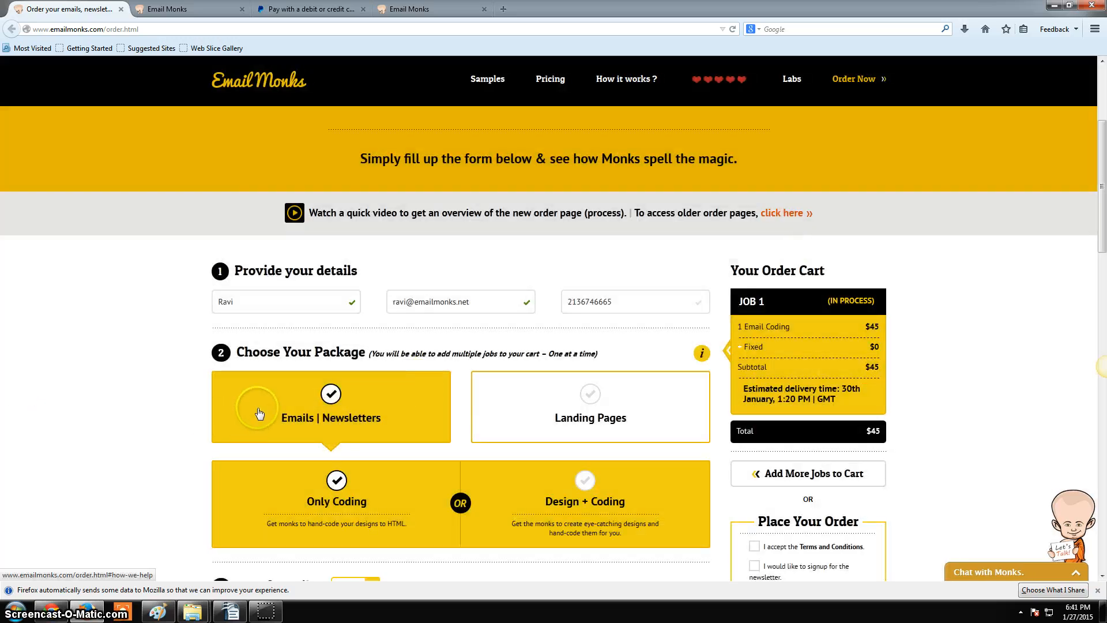
left_click(590, 406)
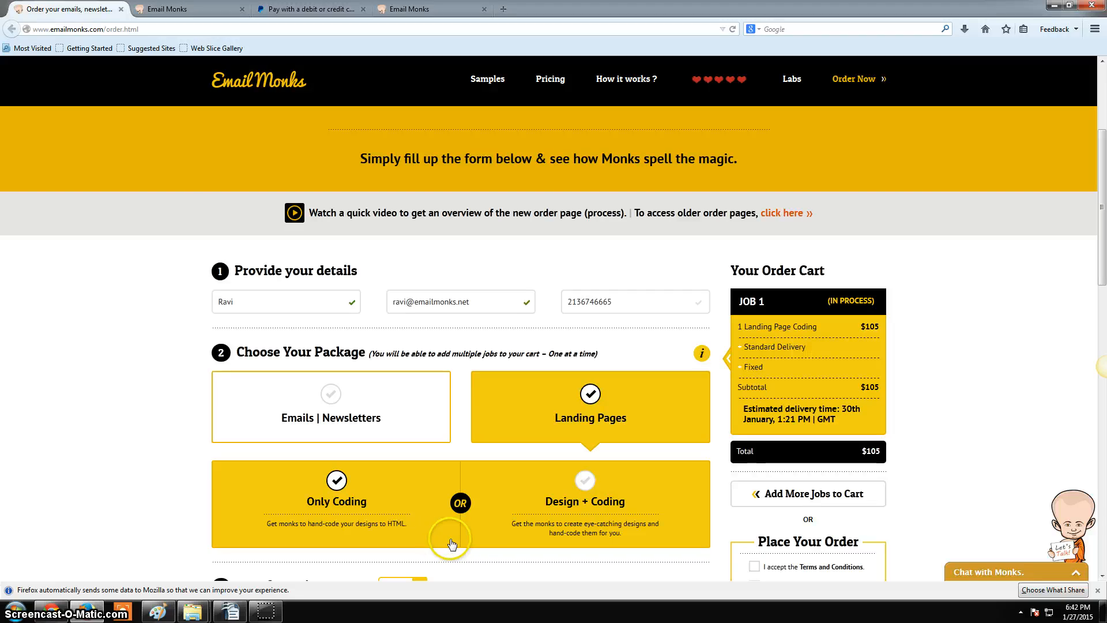
mouse_move(649, 534)
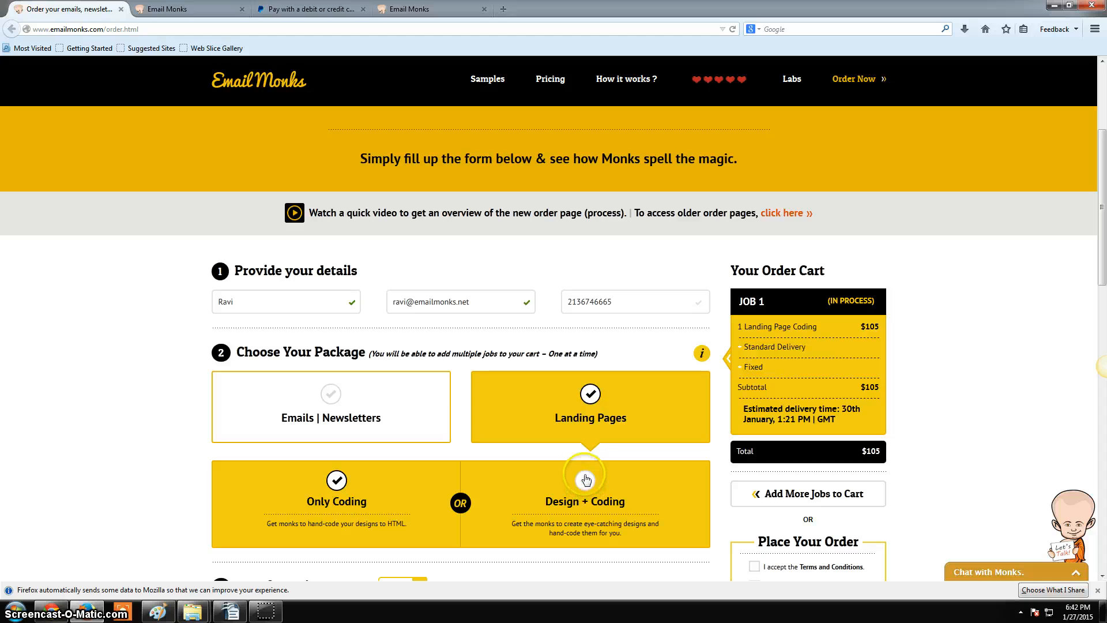
left_click(331, 406)
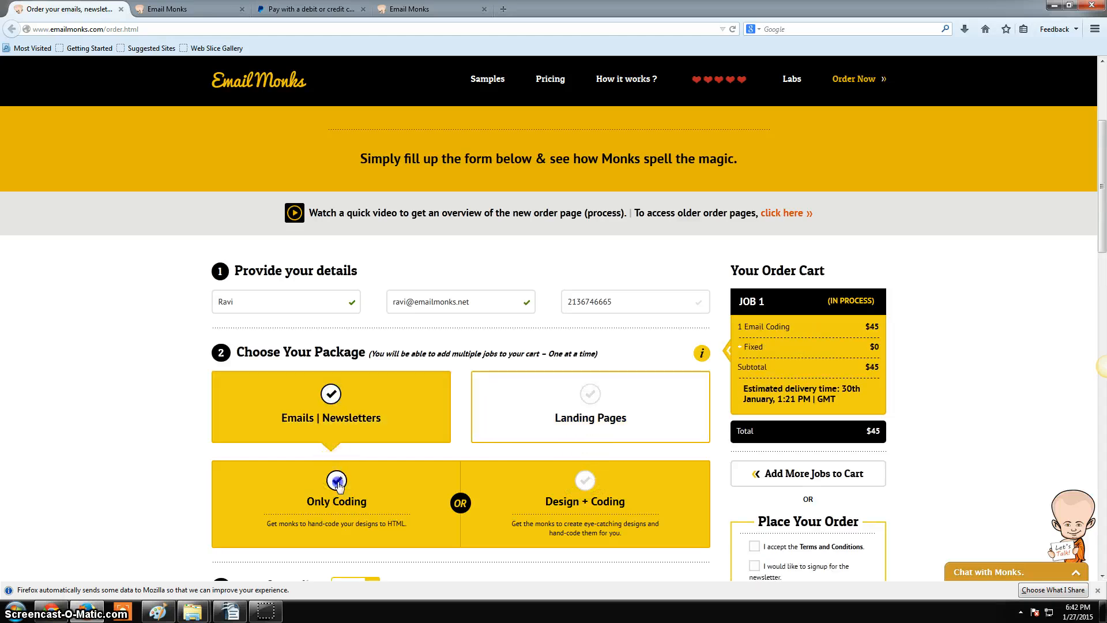
Step: Raise No. of Emails to 2, bringing the cart to $90
scroll("down", 3)
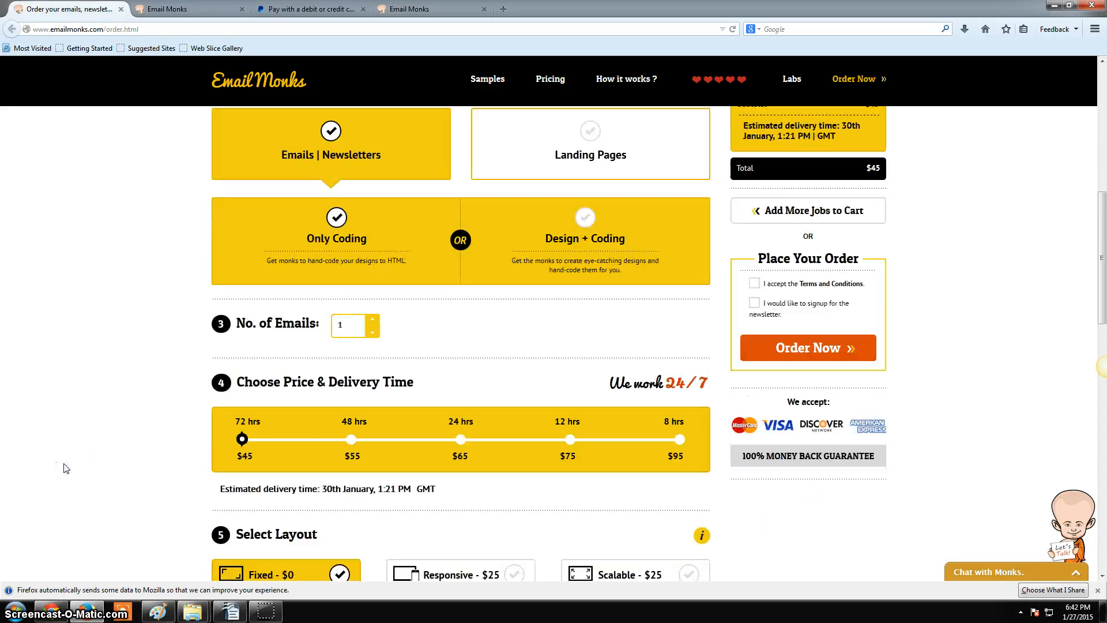
left_click(373, 320)
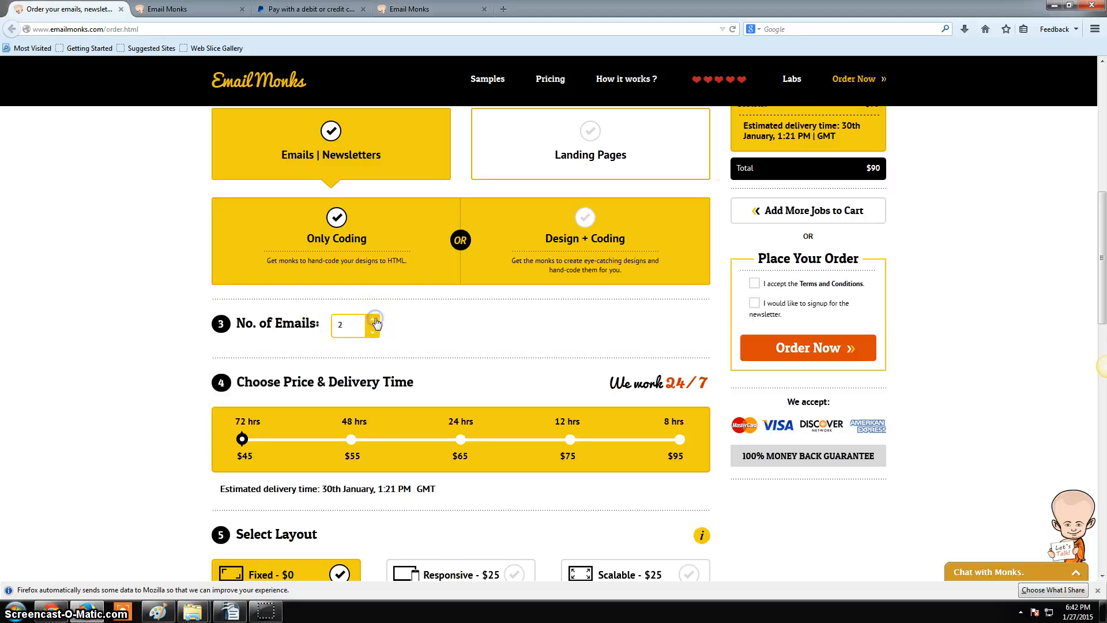
mouse_move(158, 340)
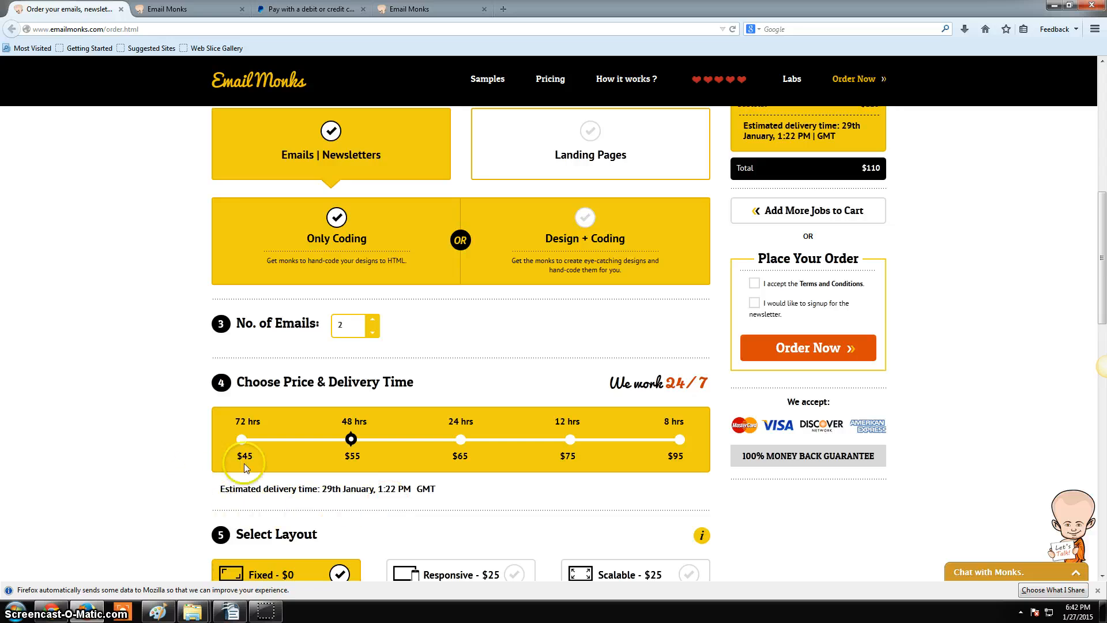
mouse_move(200, 468)
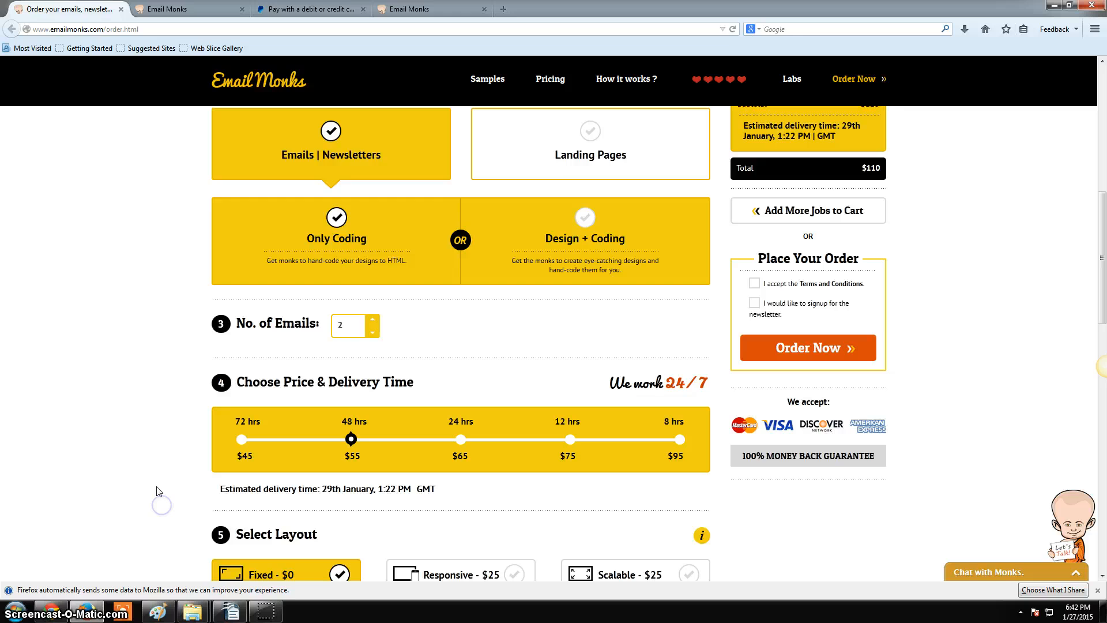
Step: Choose the Responsive layout ($25) after trying Scalable, and review the layout types explanation
scroll("down", 3)
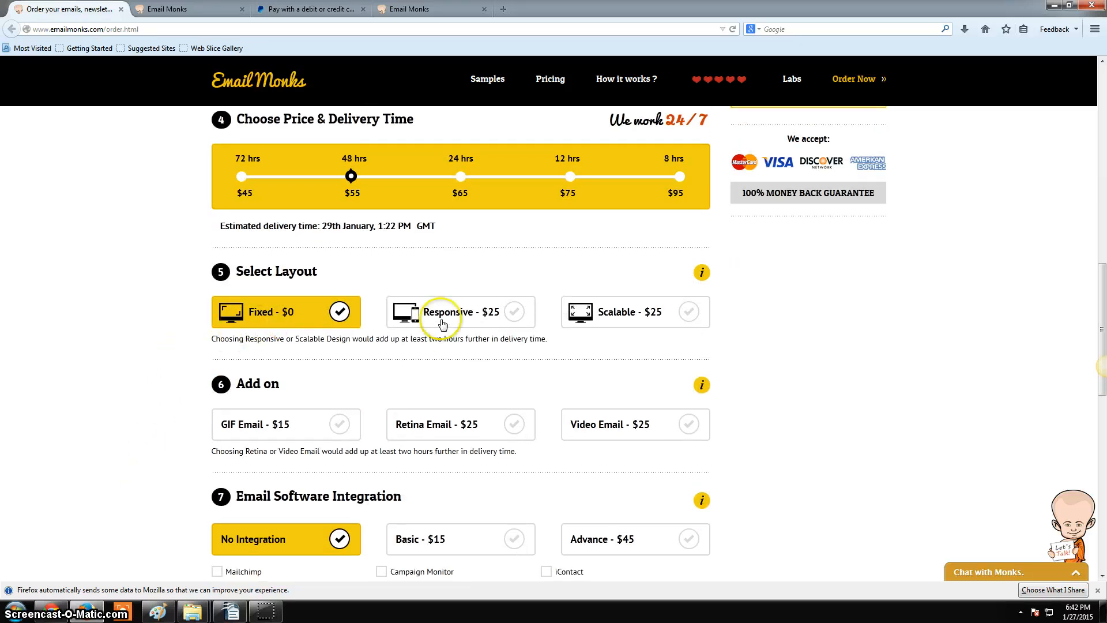
left_click(633, 312)
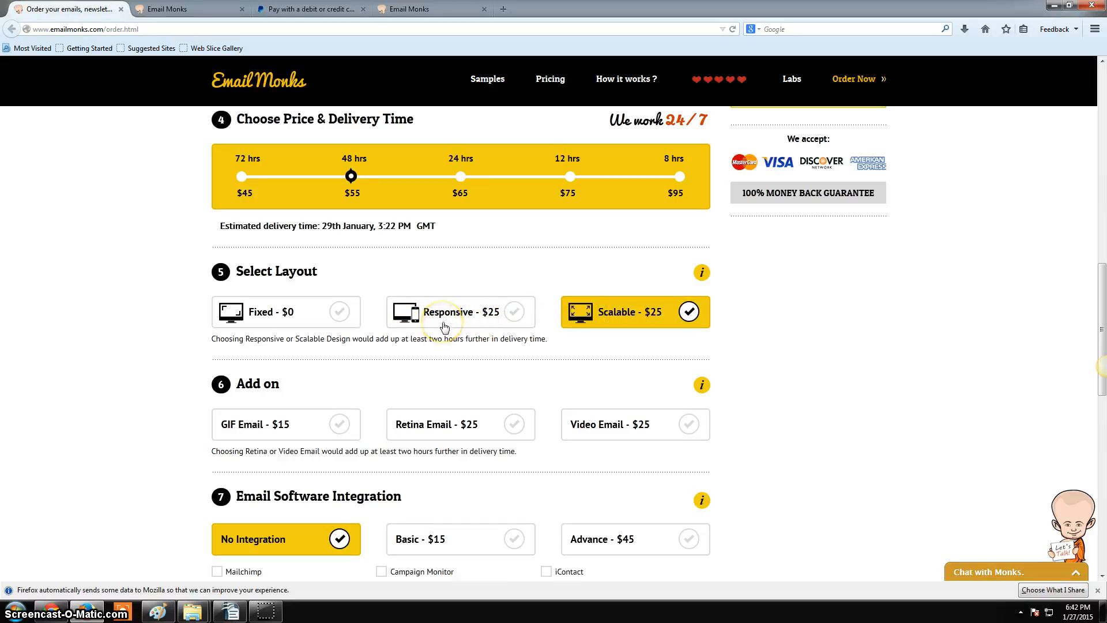
left_click(460, 311)
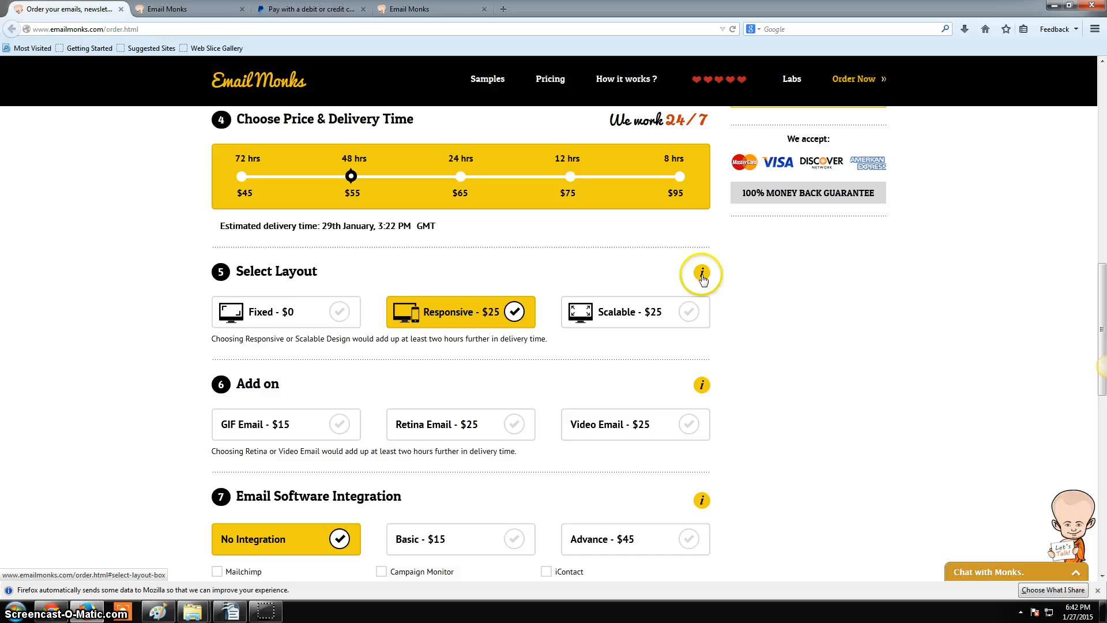
left_click(700, 275)
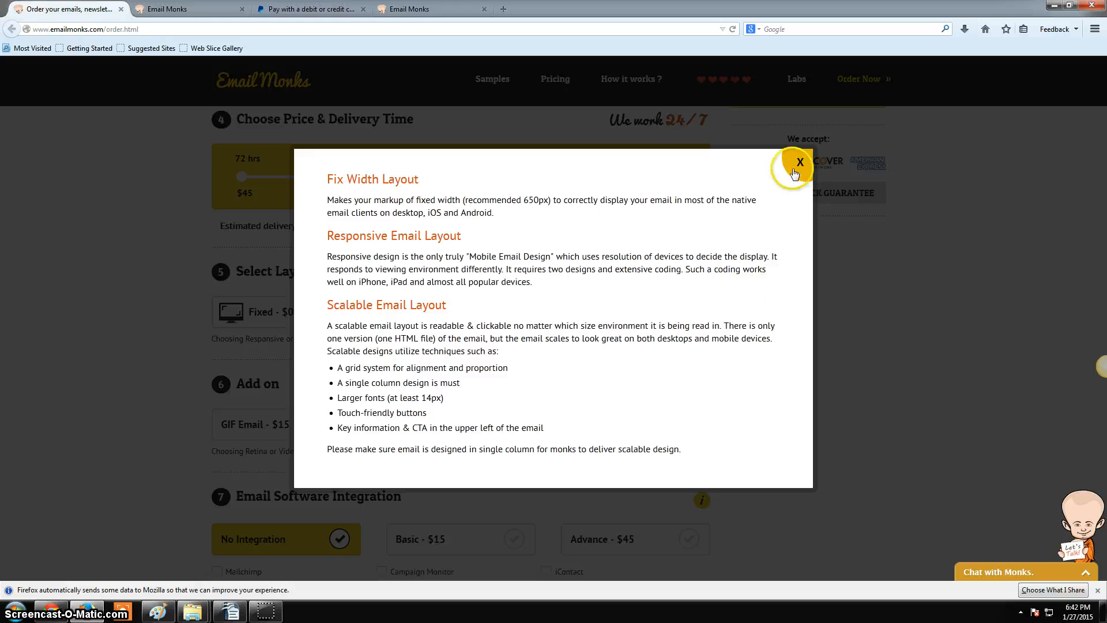
left_click(799, 163)
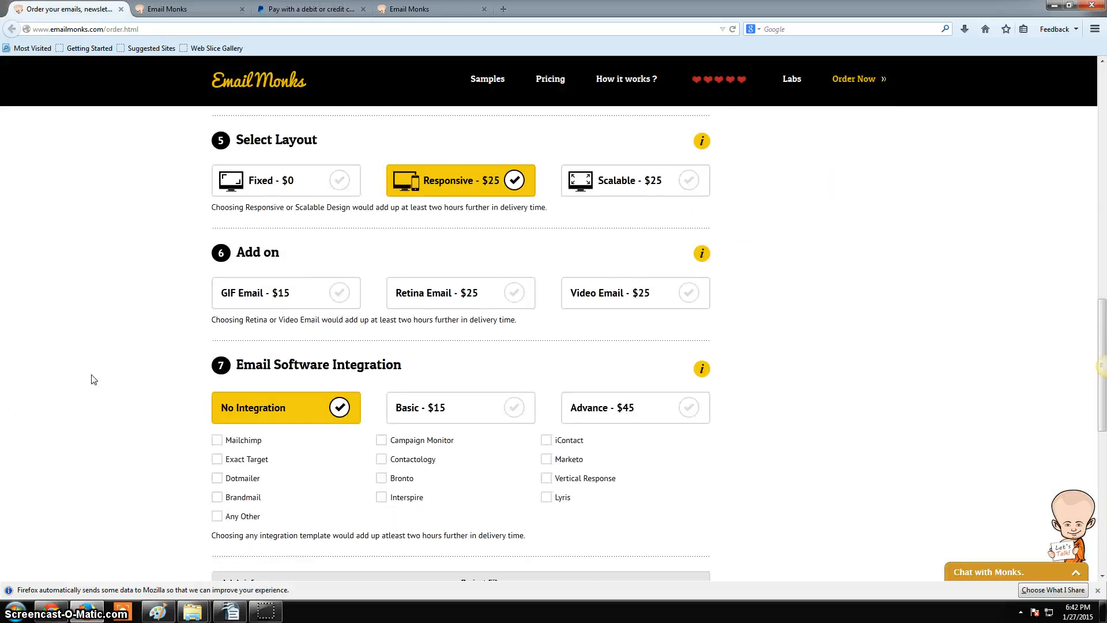
mouse_move(257, 302)
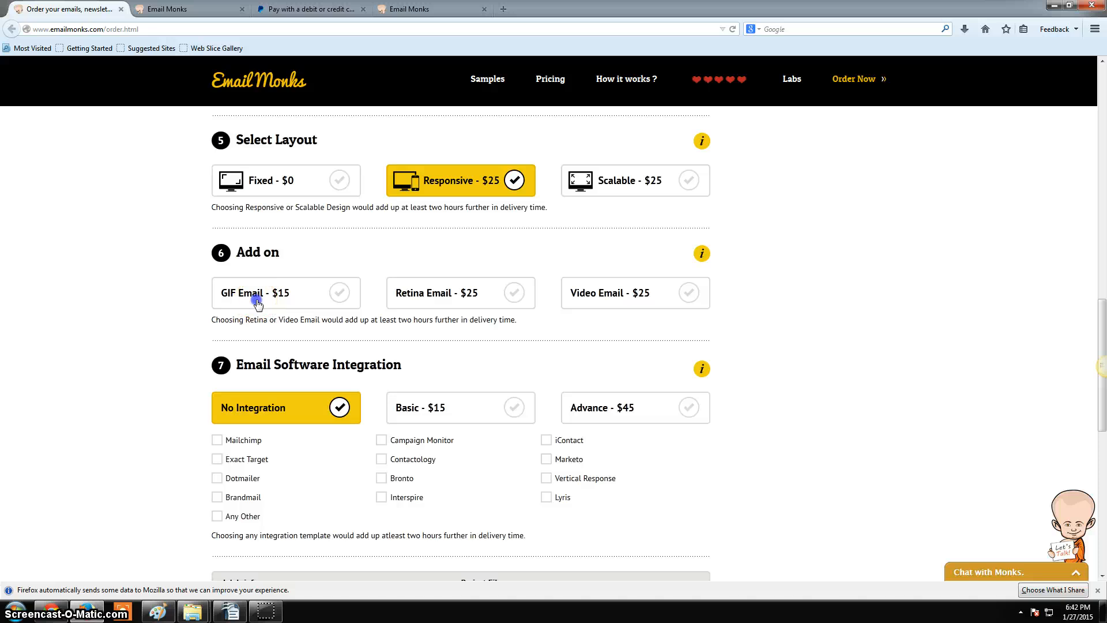
mouse_move(434, 307)
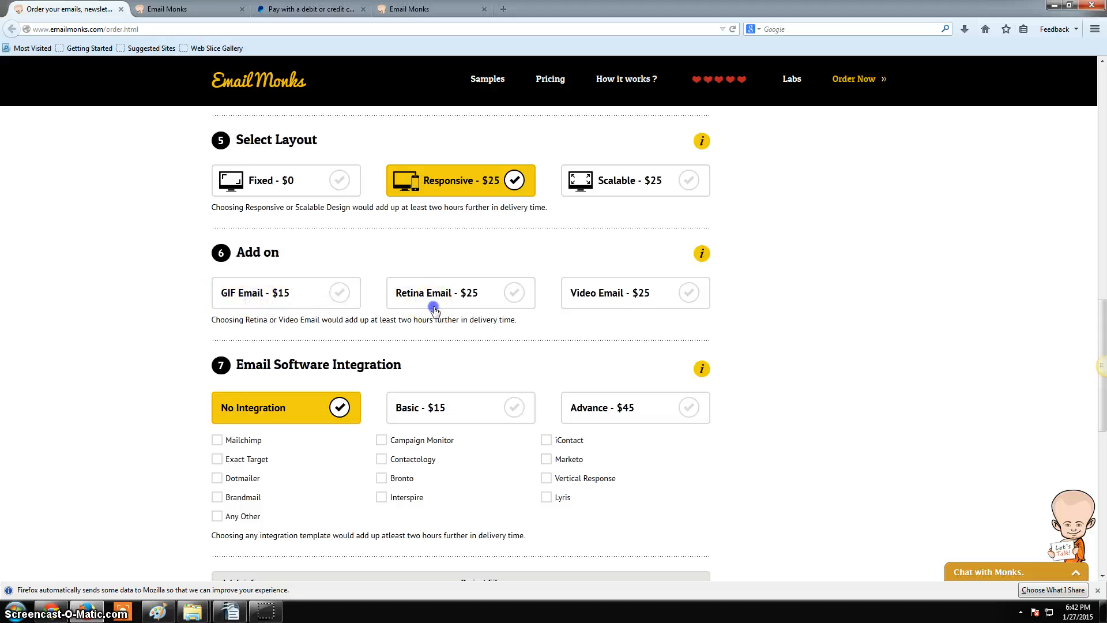
Step: Select the Retina Email add-on ($25) instead of Video Email
left_click(633, 292)
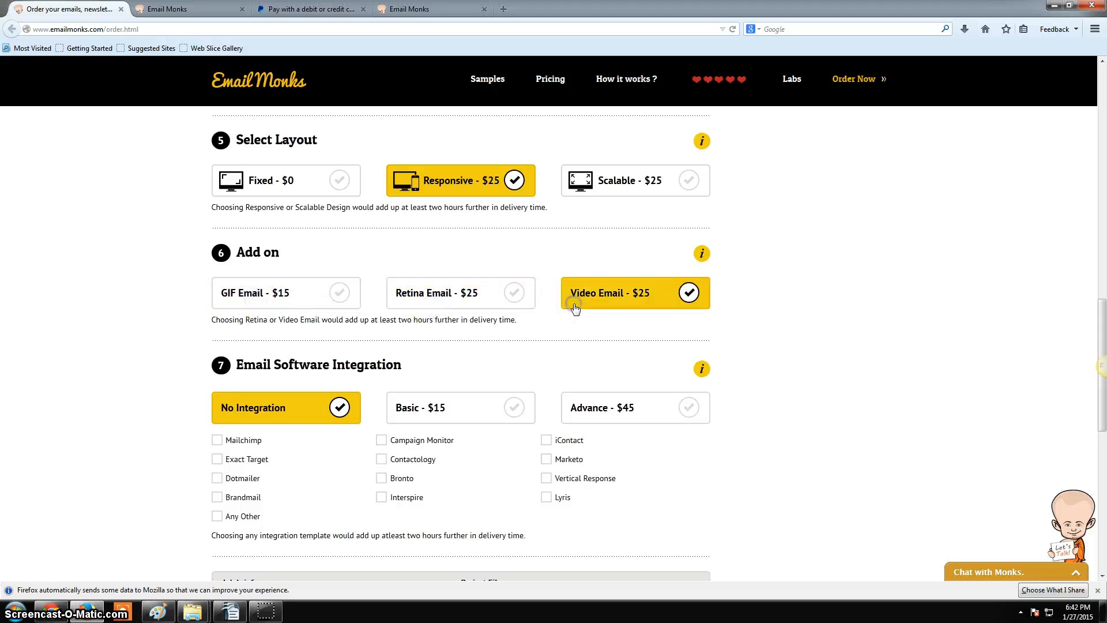
left_click(460, 291)
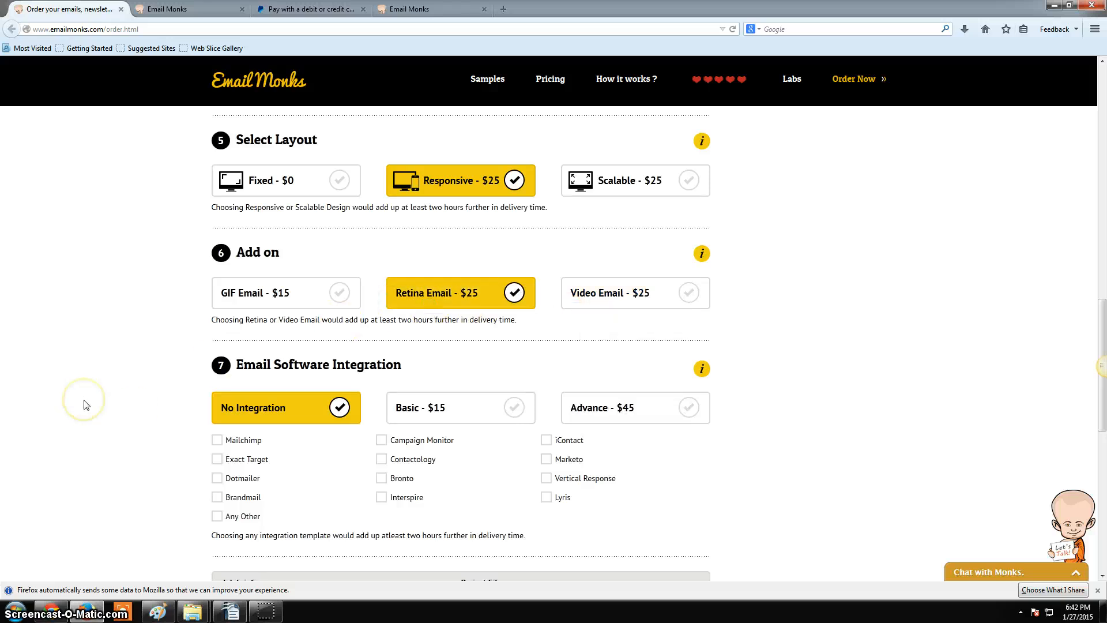
Step: Choose Basic ($15) software integration with Exact Target as the platform
scroll("down", 3)
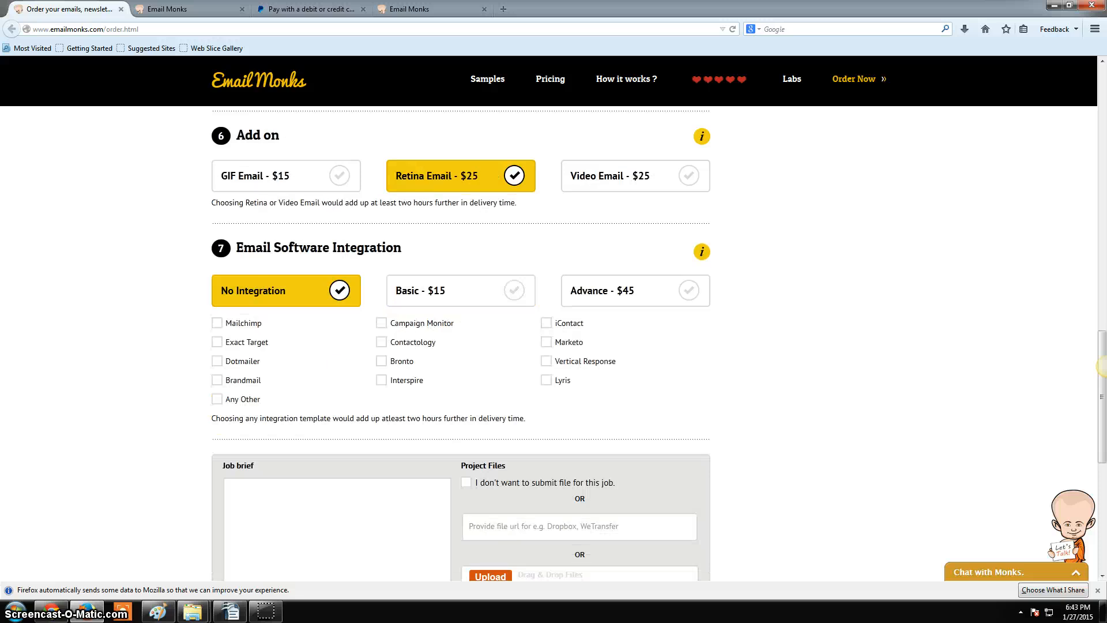
scroll("down", 3)
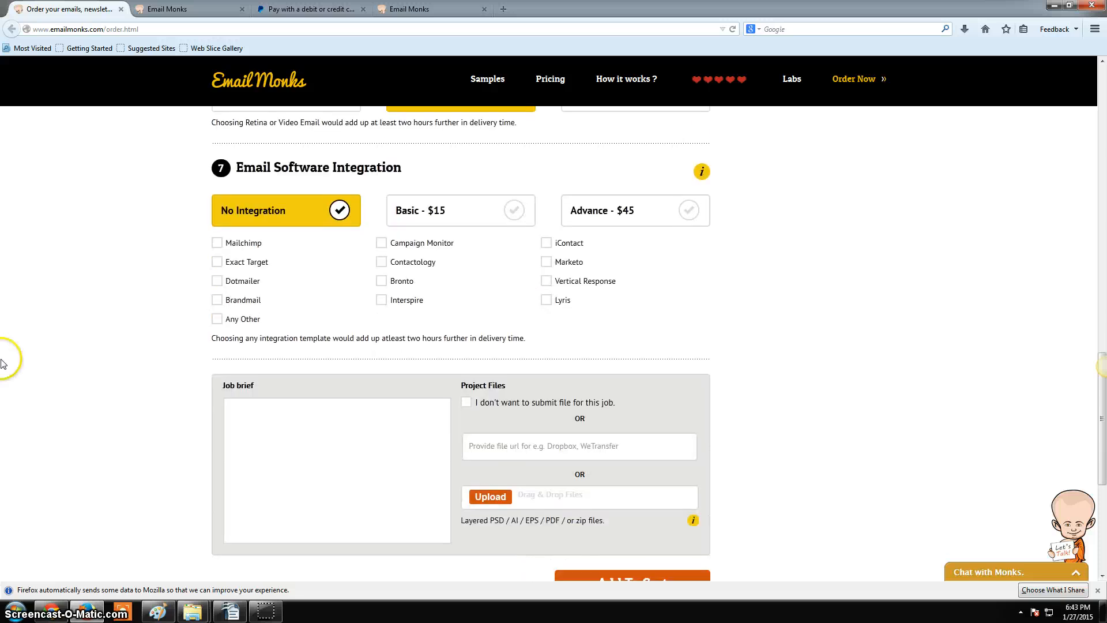
mouse_move(120, 234)
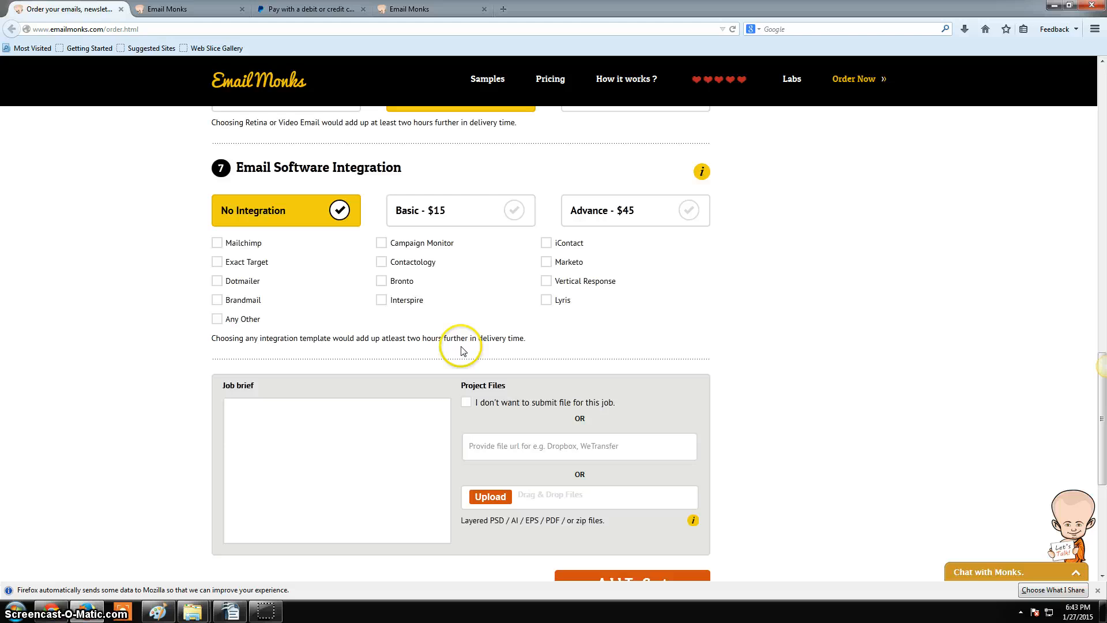
left_click(460, 210)
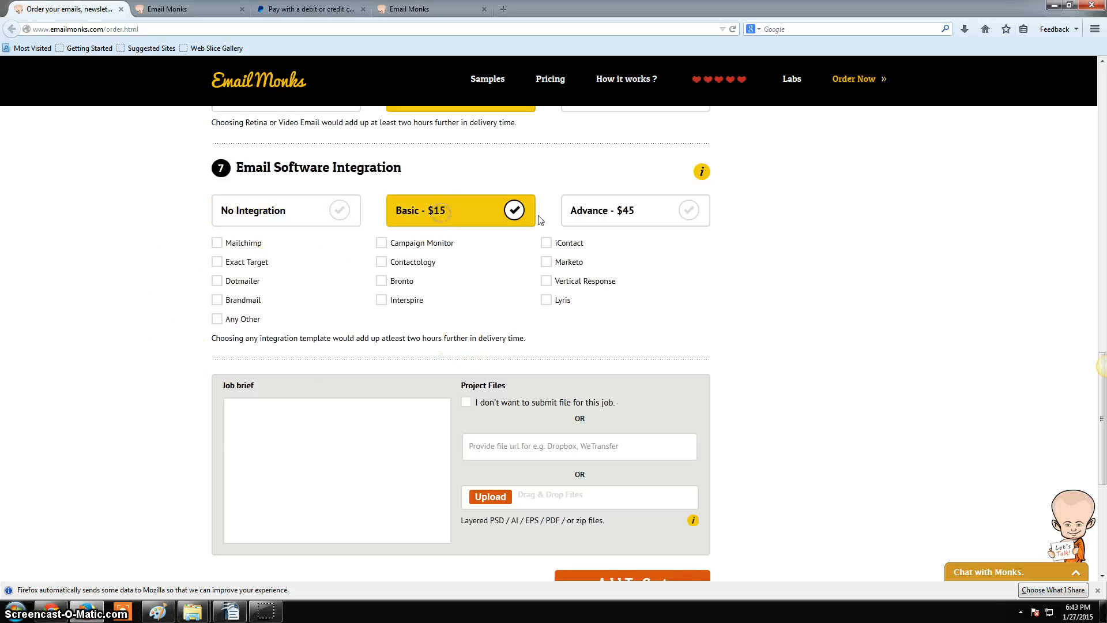
left_click(633, 210)
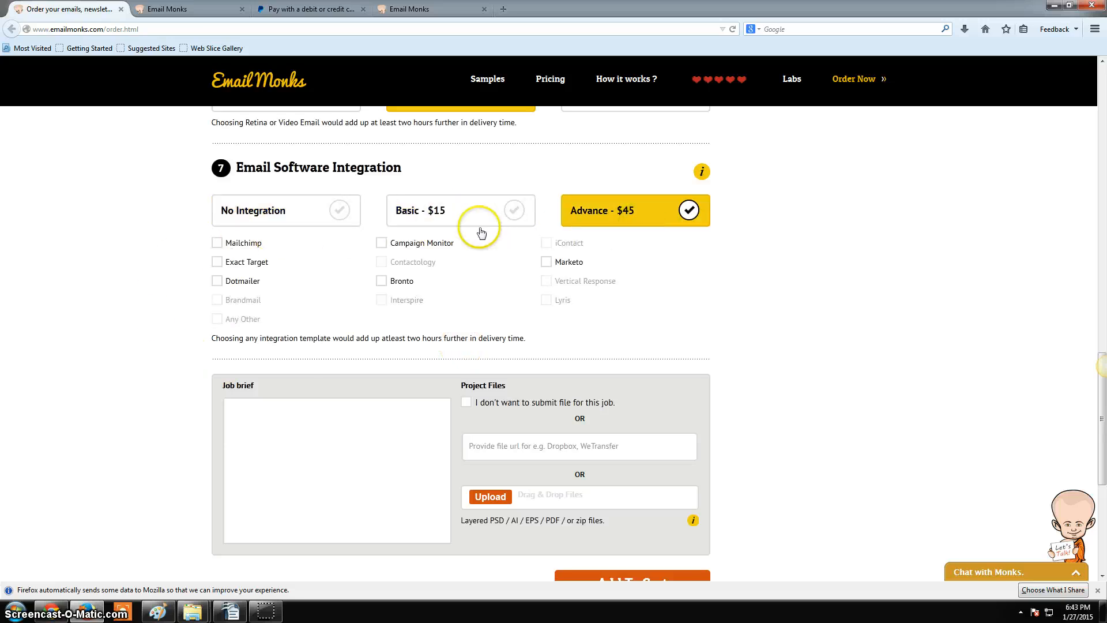
left_click(460, 210)
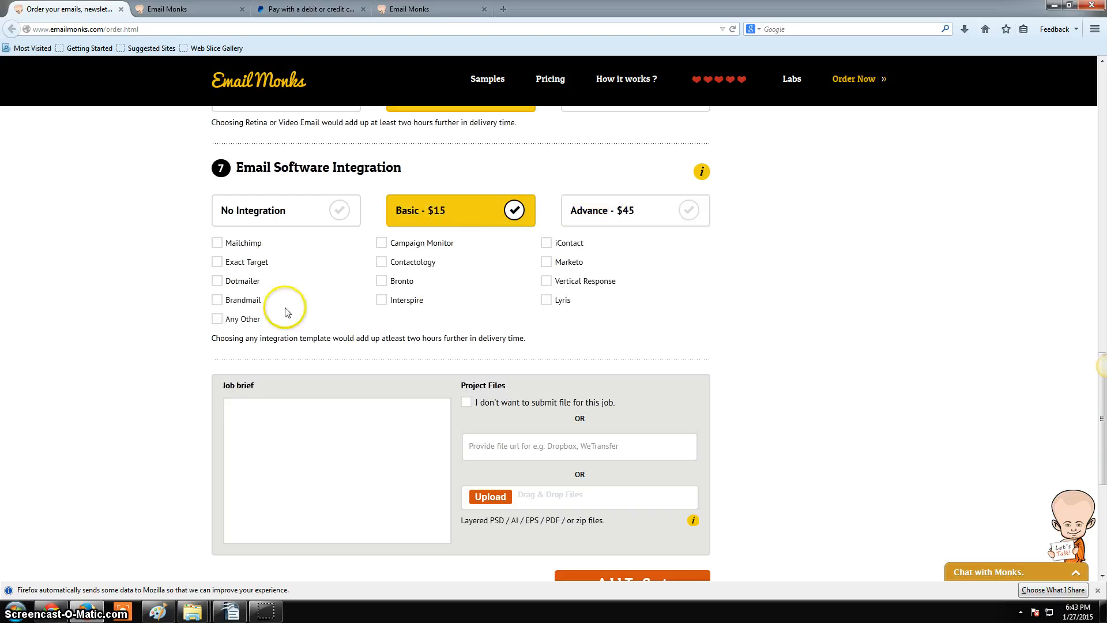
left_click(216, 262)
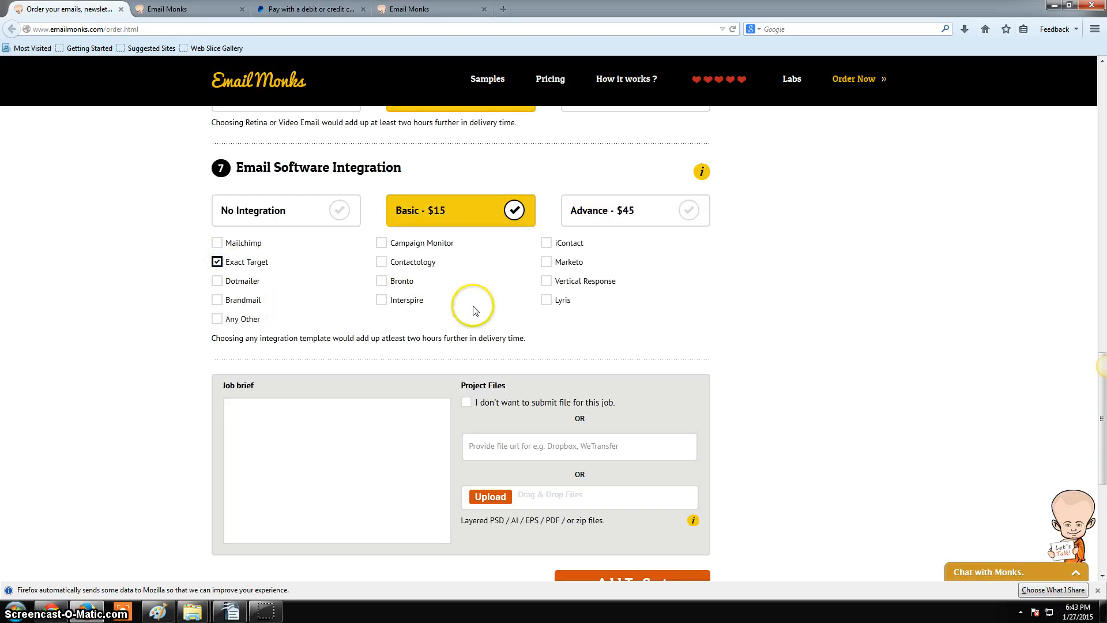
Step: Review the integration levels explanation popup and dismiss it
left_click(700, 172)
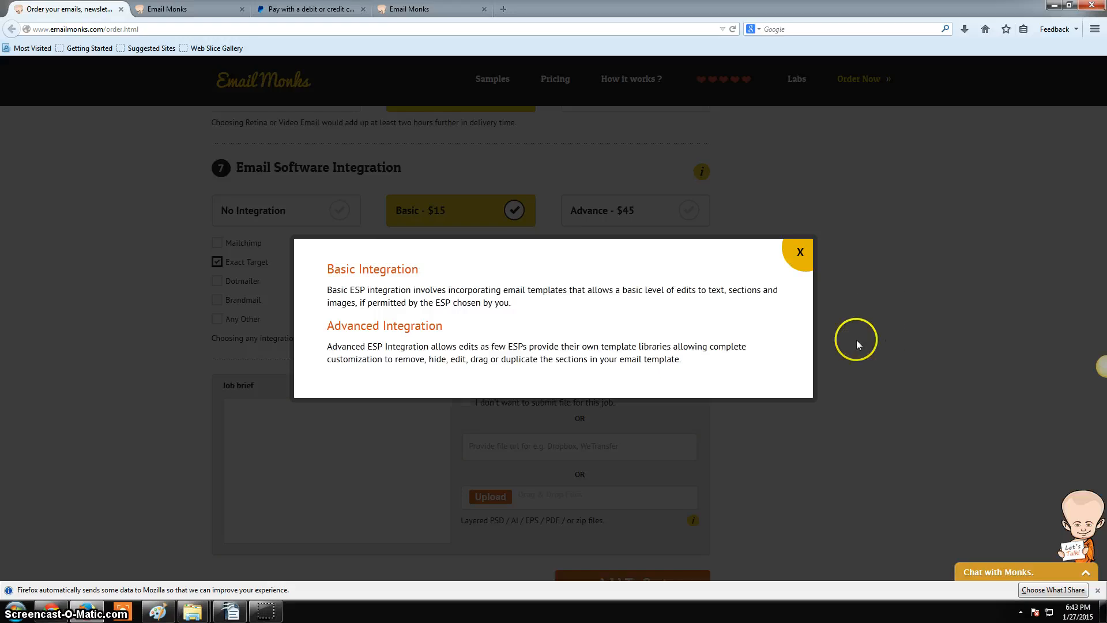
mouse_move(356, 406)
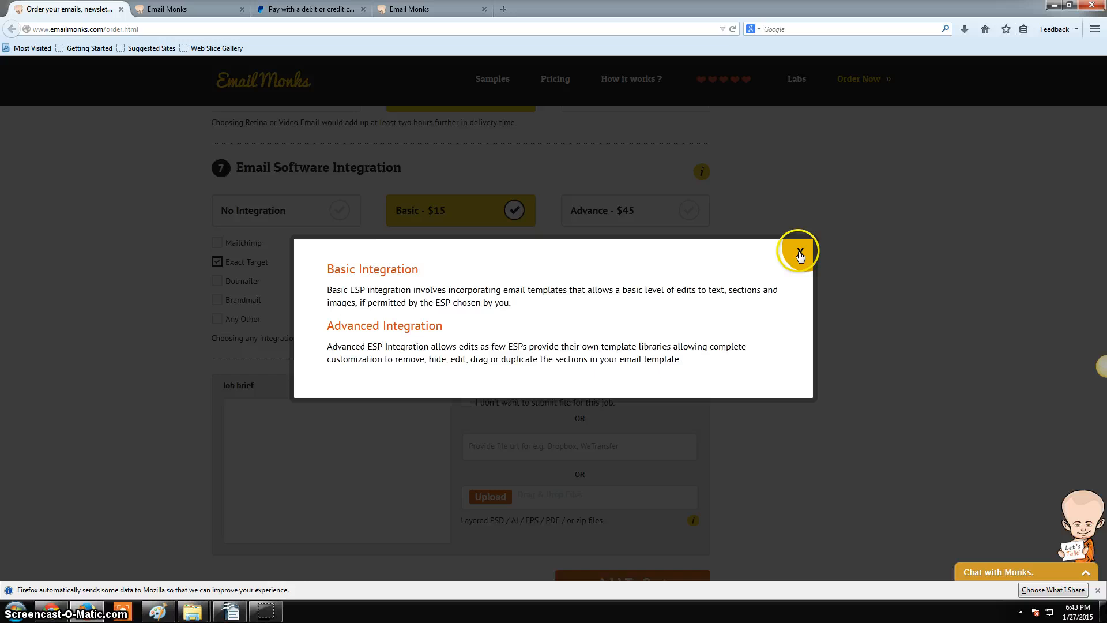
left_click(798, 253)
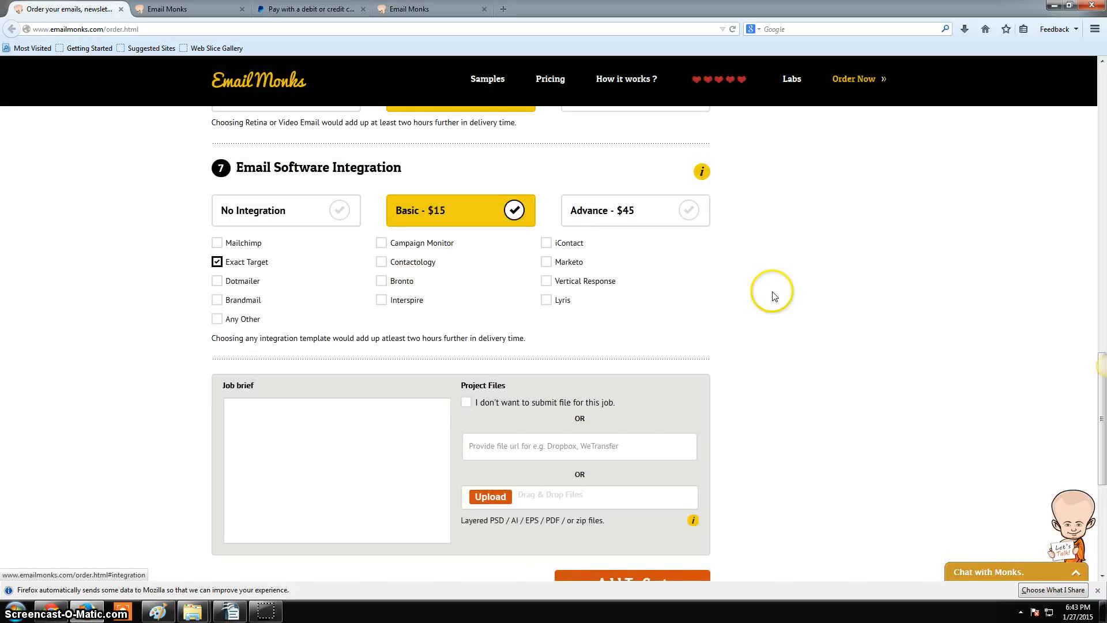
Step: Attach the project zip, leave the no-file box unticked, and add the email coding job to the cart ($240)
scroll("down", 3)
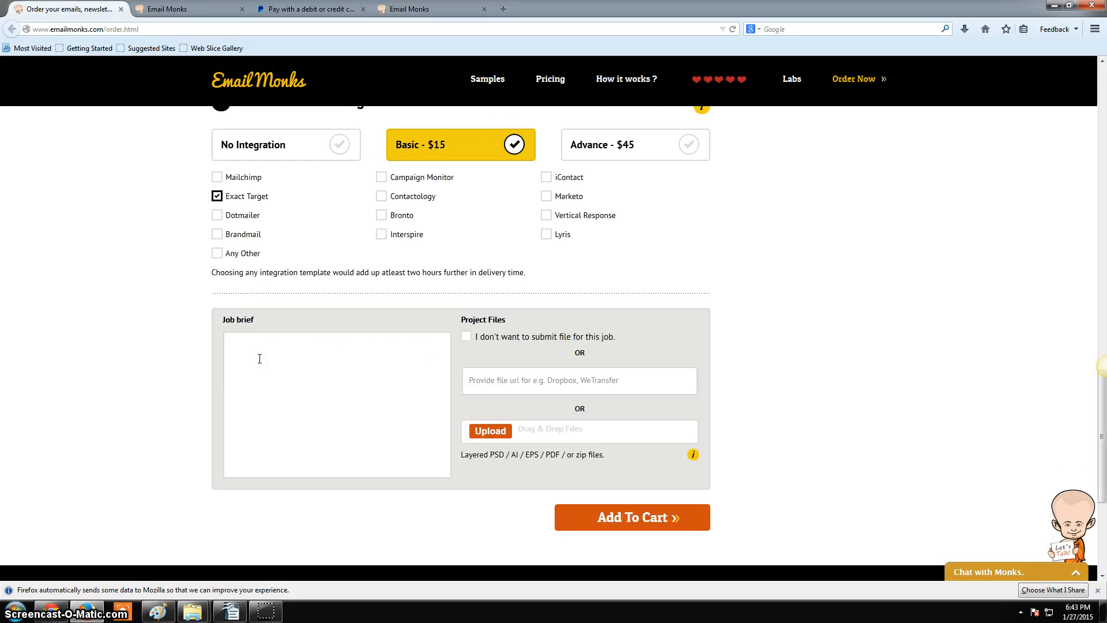
left_click(489, 430)
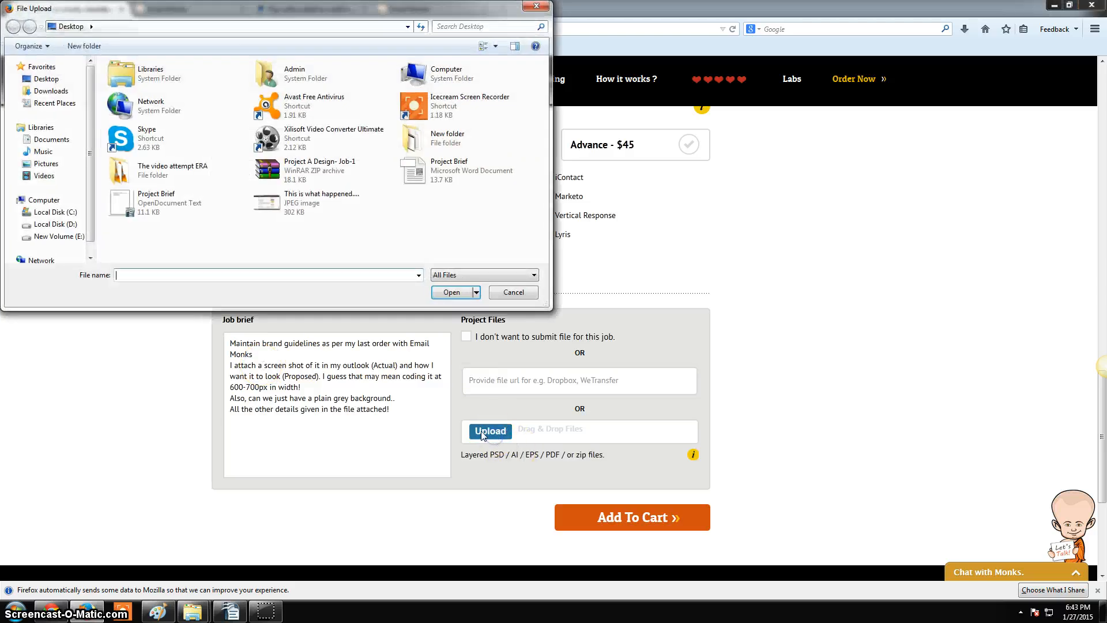
left_click(451, 292)
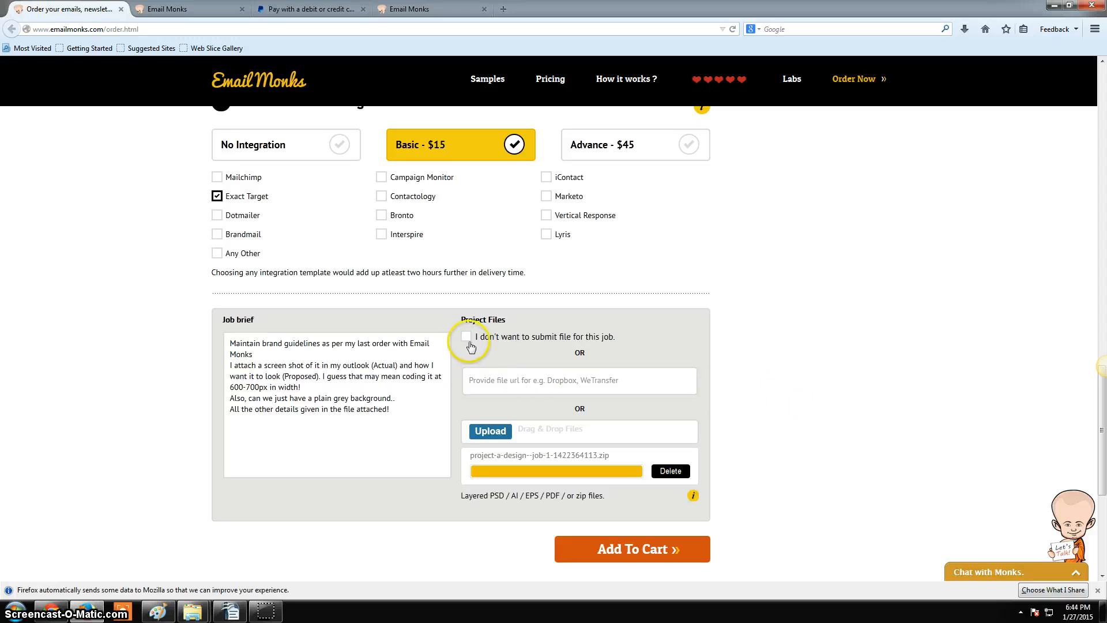
left_click(466, 336)
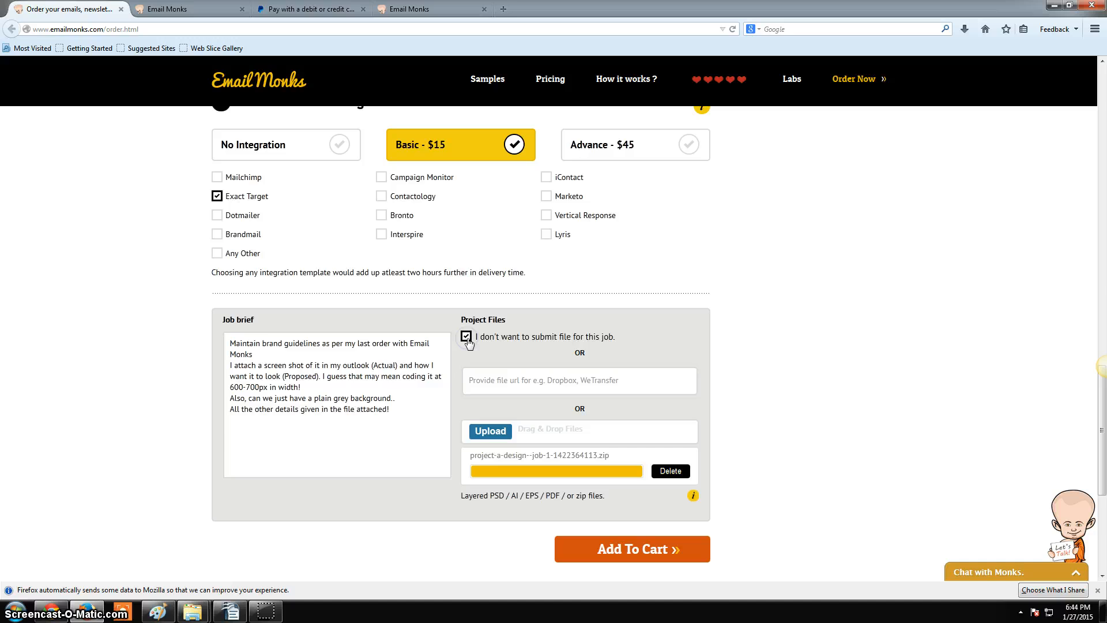
left_click(466, 335)
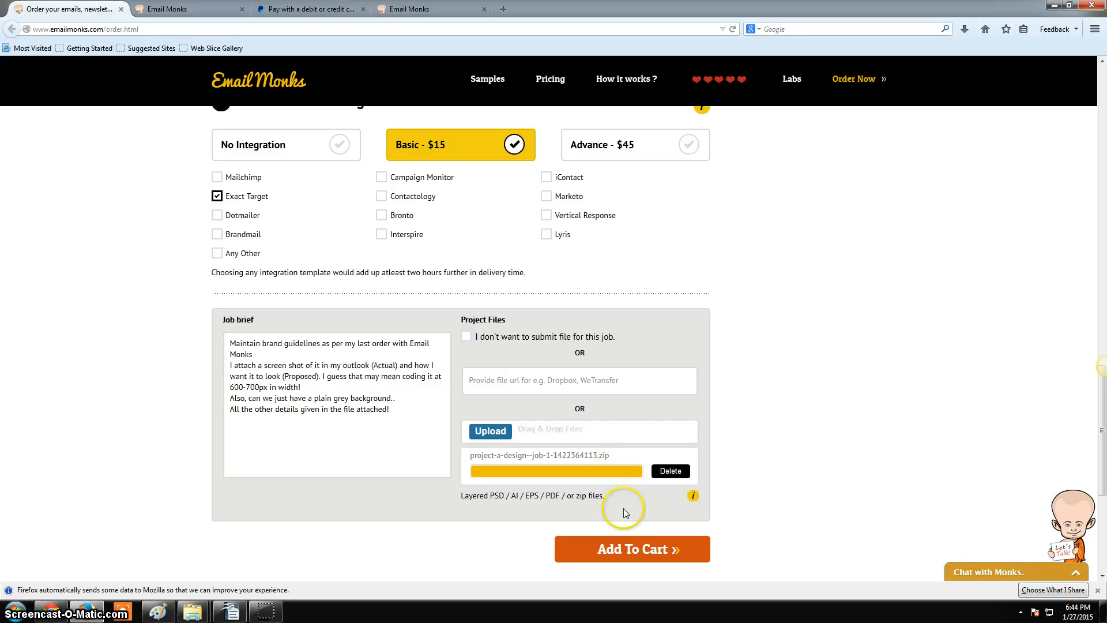
left_click(630, 549)
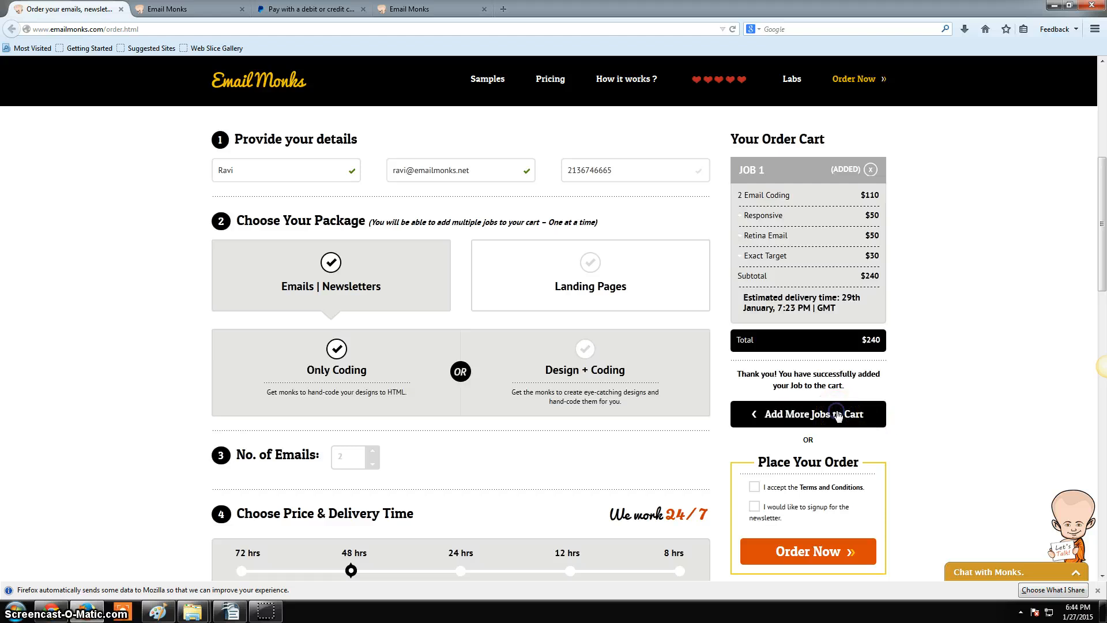
Step: Add a Landing Pages job with Responsive layout and Express Delivery, then launch its design questionnaire
left_click(807, 414)
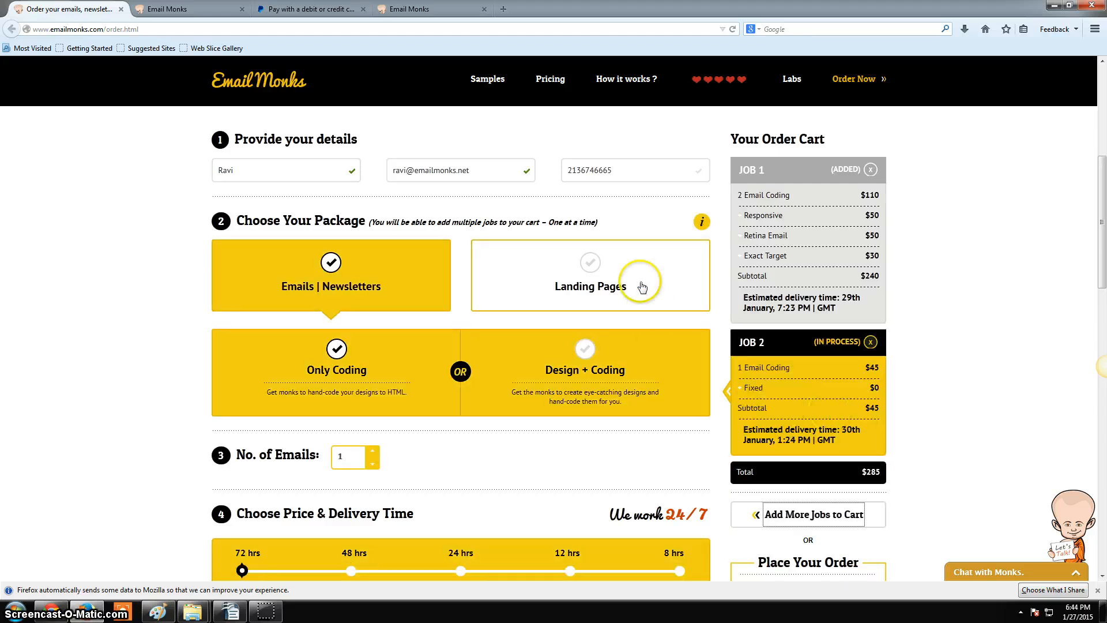
left_click(589, 275)
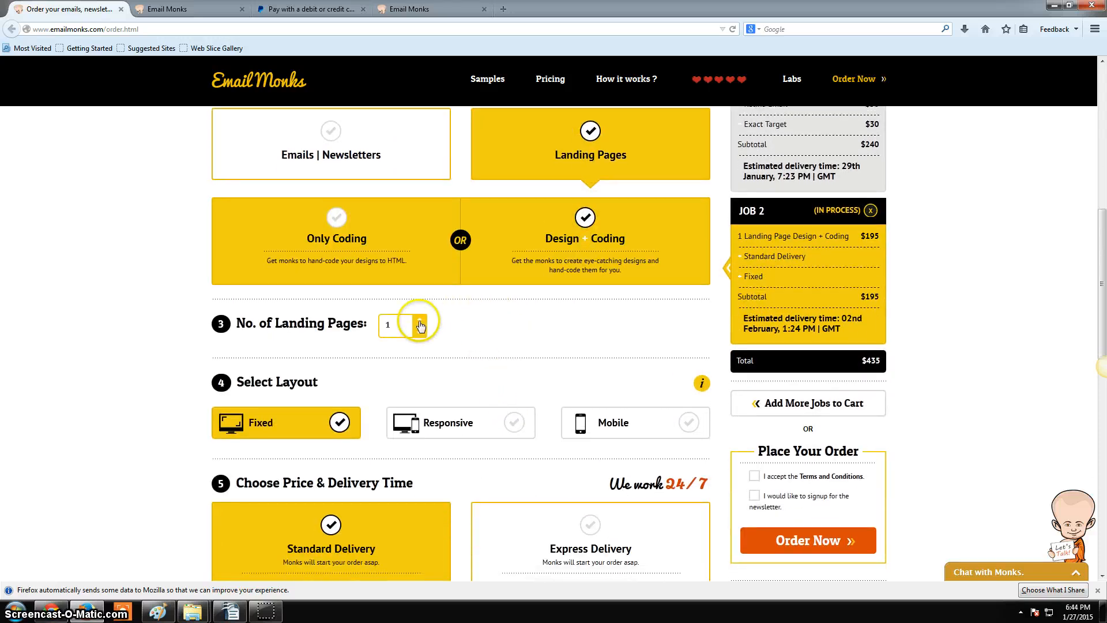
left_click(460, 422)
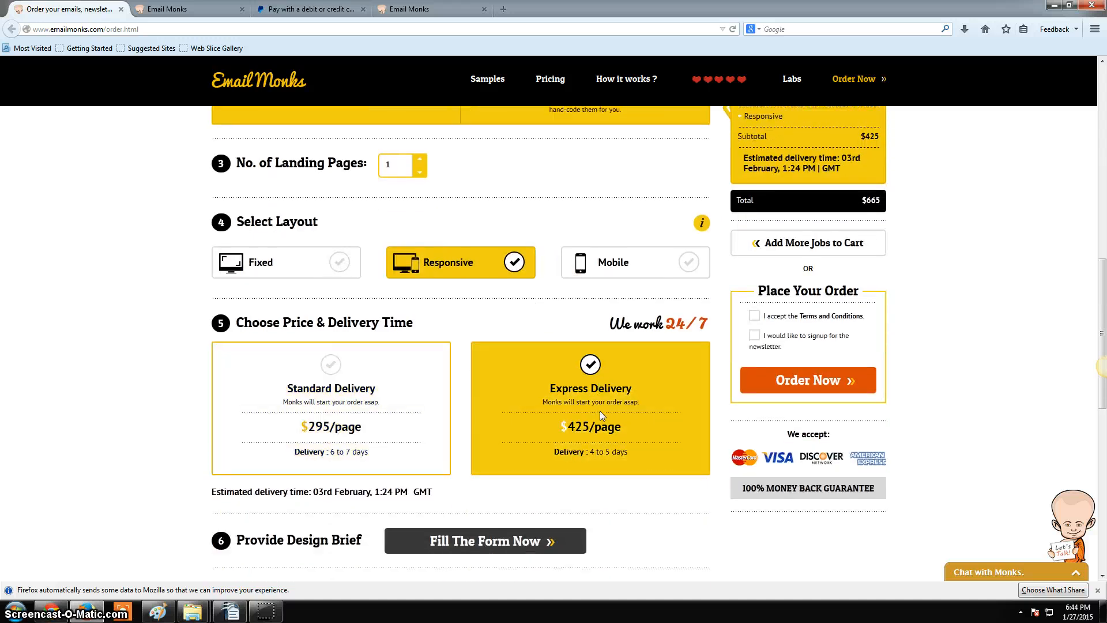
left_click(484, 437)
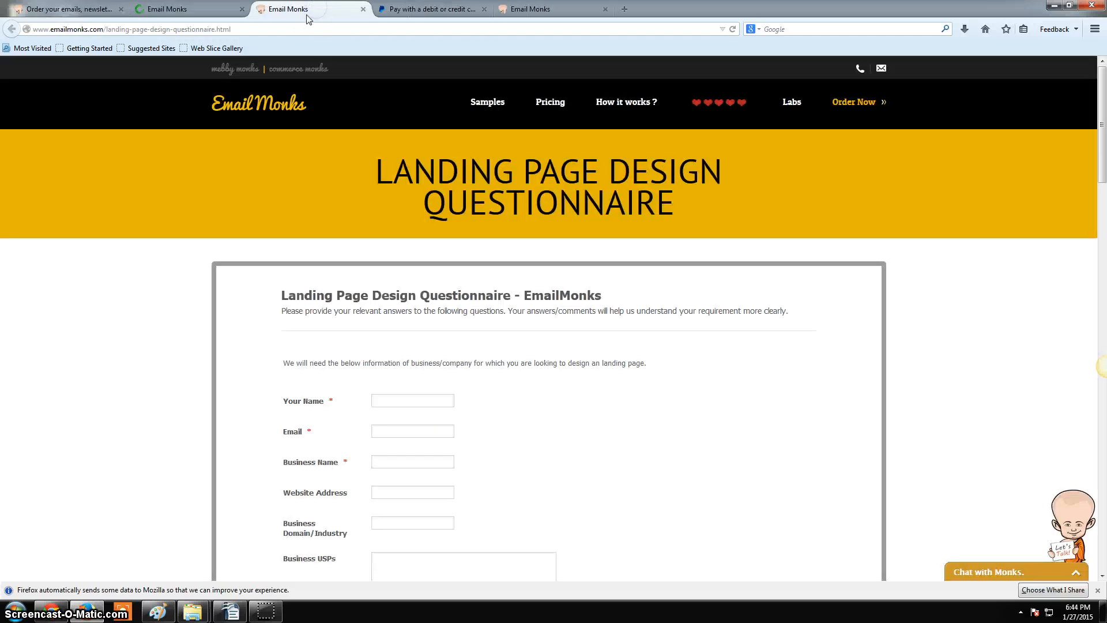
Step: Scroll through the landing page design questionnaire before returning to the order form
scroll("down", 3)
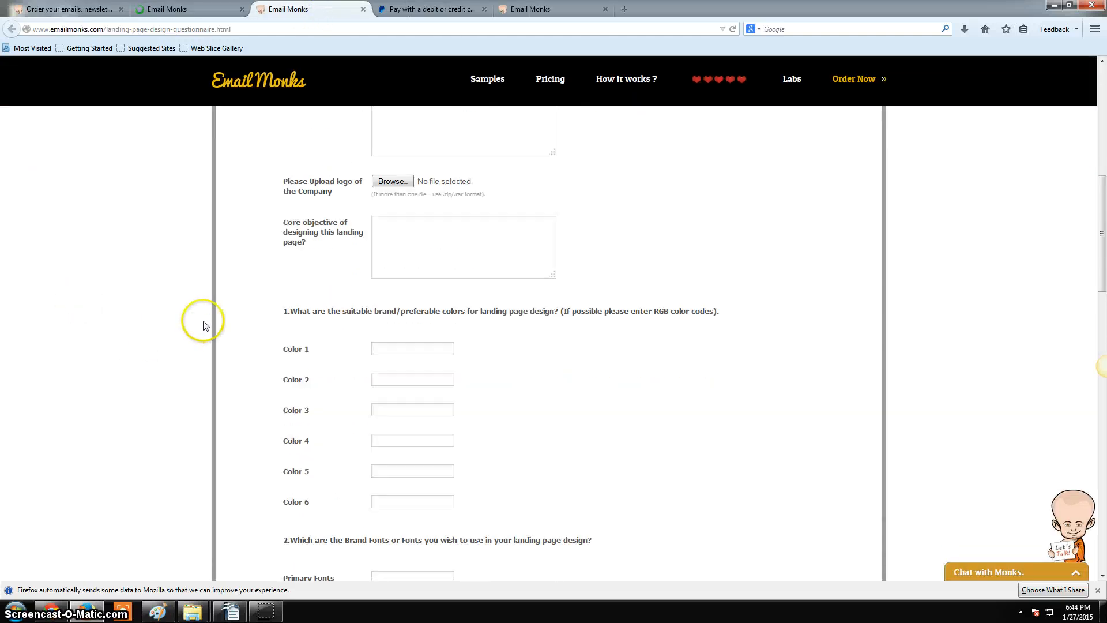
scroll("down", 3)
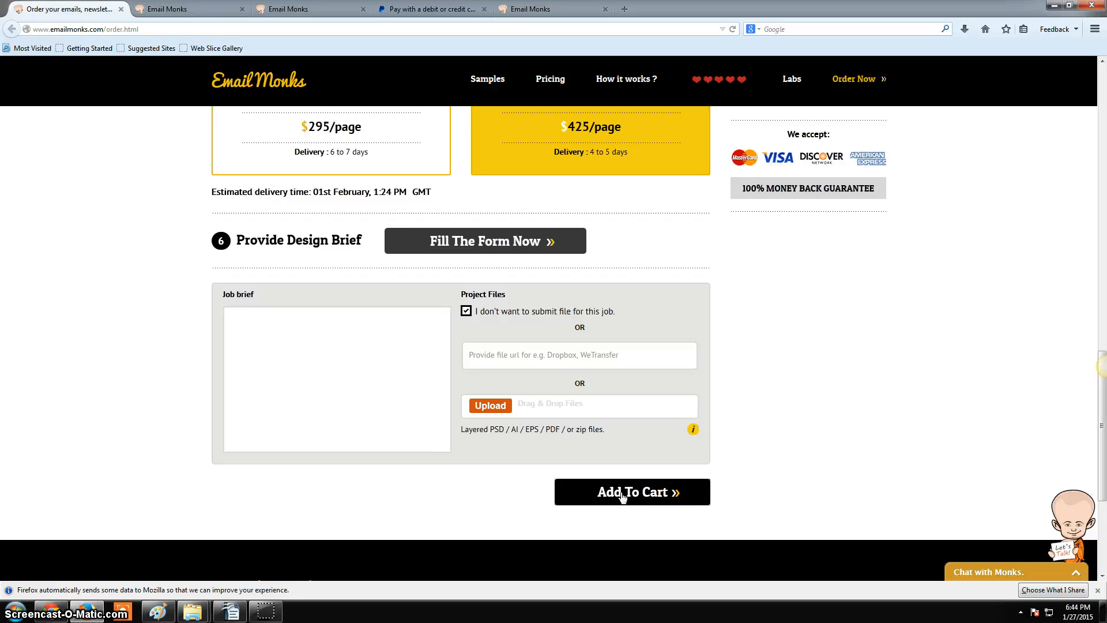
Step: Add the landing page job to the cart, accept the Terms and Conditions, and place the $665 order
left_click(631, 491)
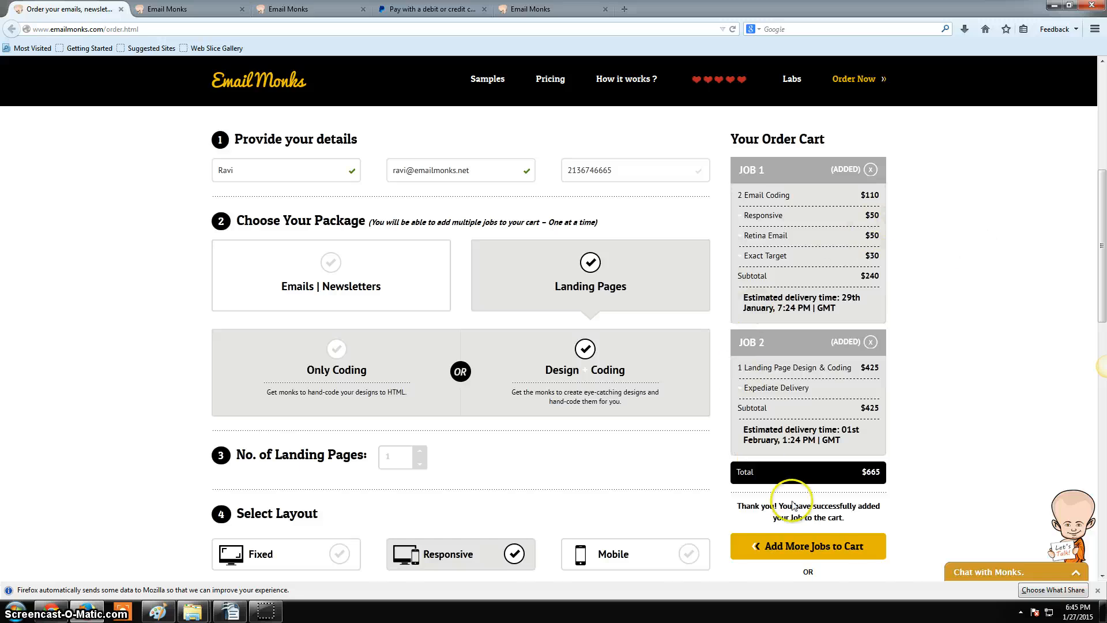
mouse_move(878, 366)
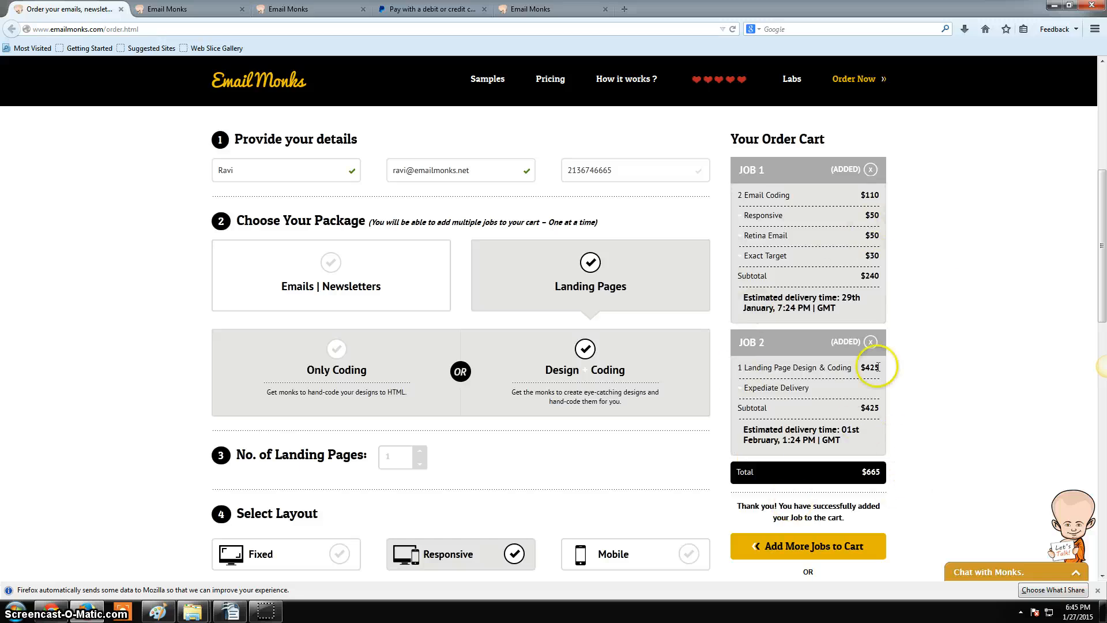
mouse_move(907, 205)
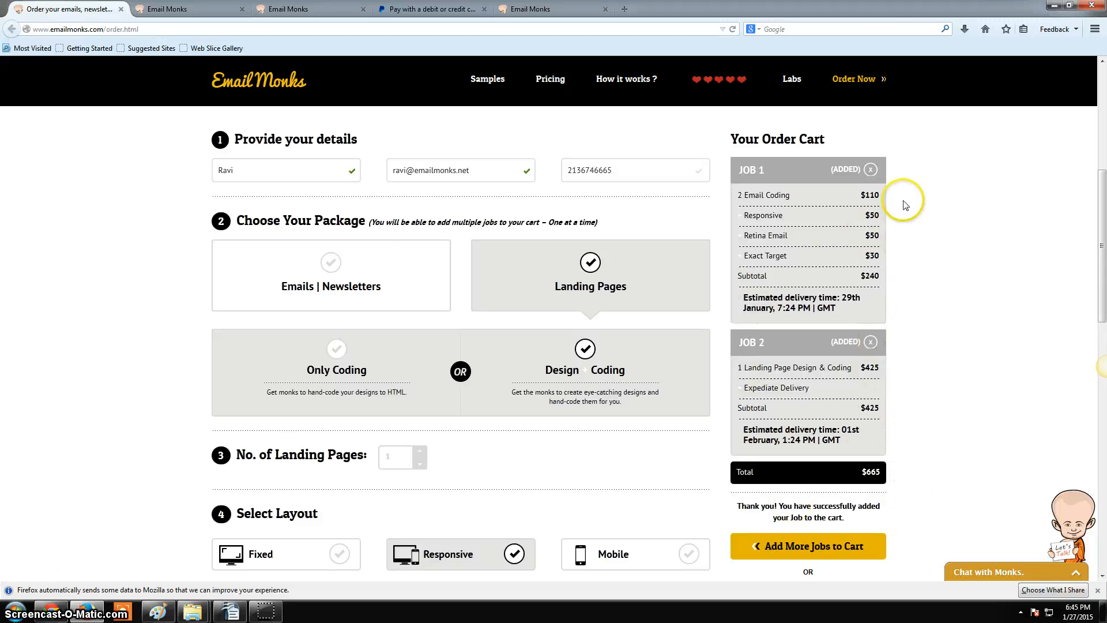
scroll("down", 3)
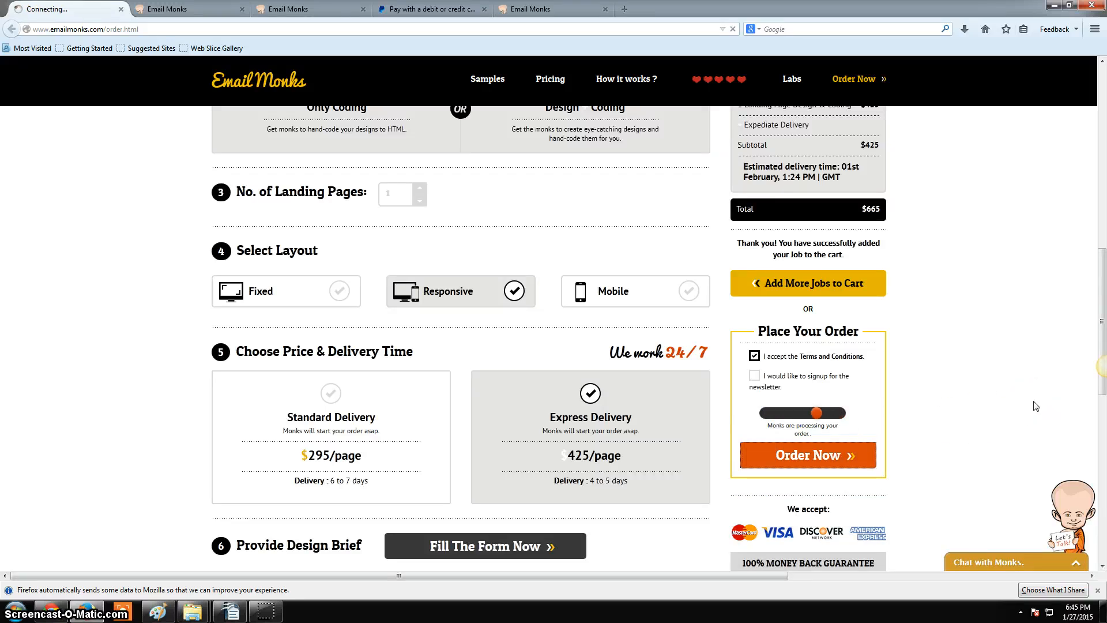
left_click(807, 454)
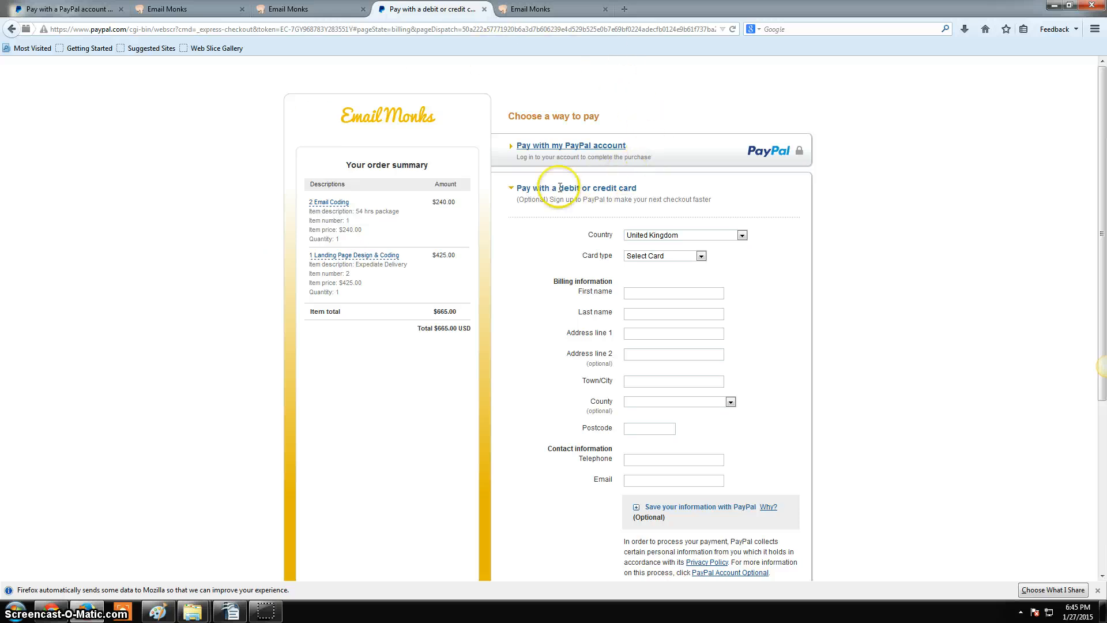
mouse_move(576, 219)
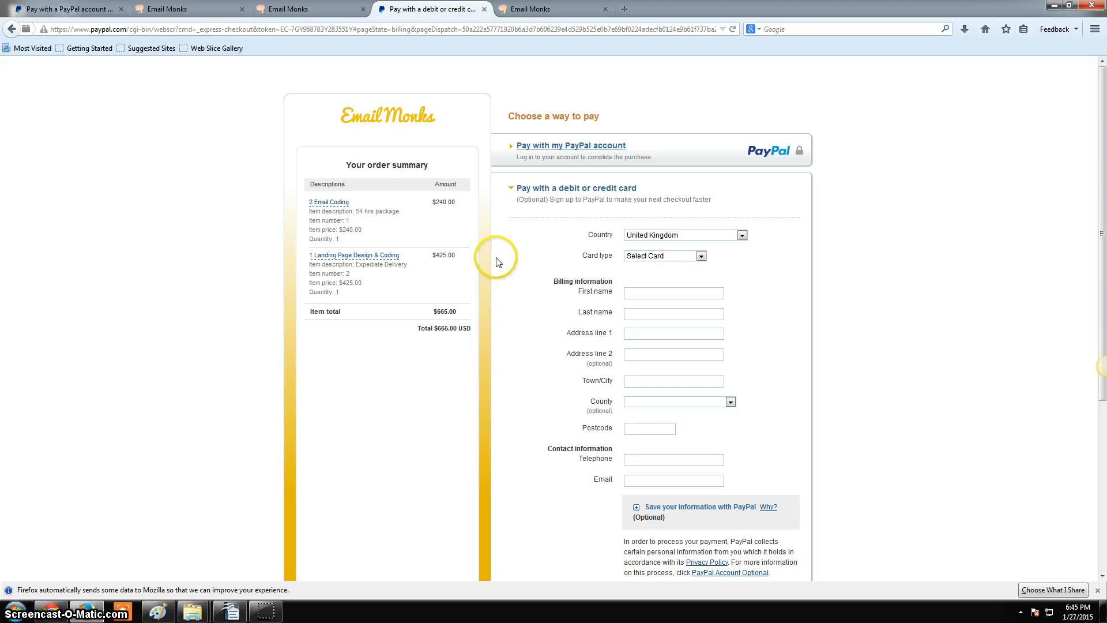
Step: Review the PayPal order summary for the $665 payment before the thank-you redirect
scroll("down", 3)
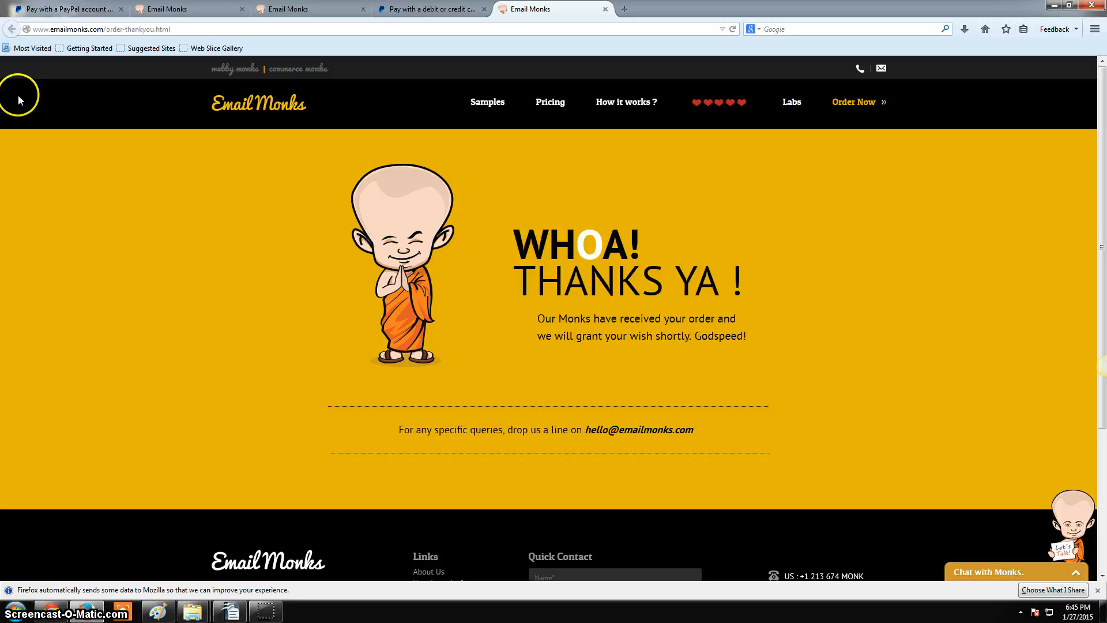
mouse_move(20, 99)
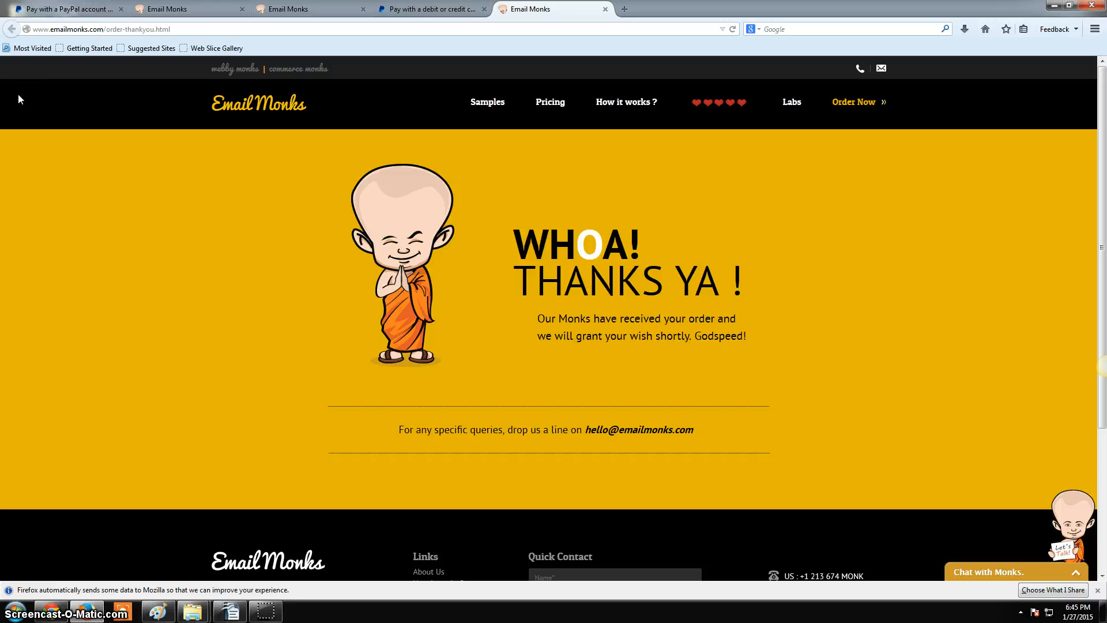